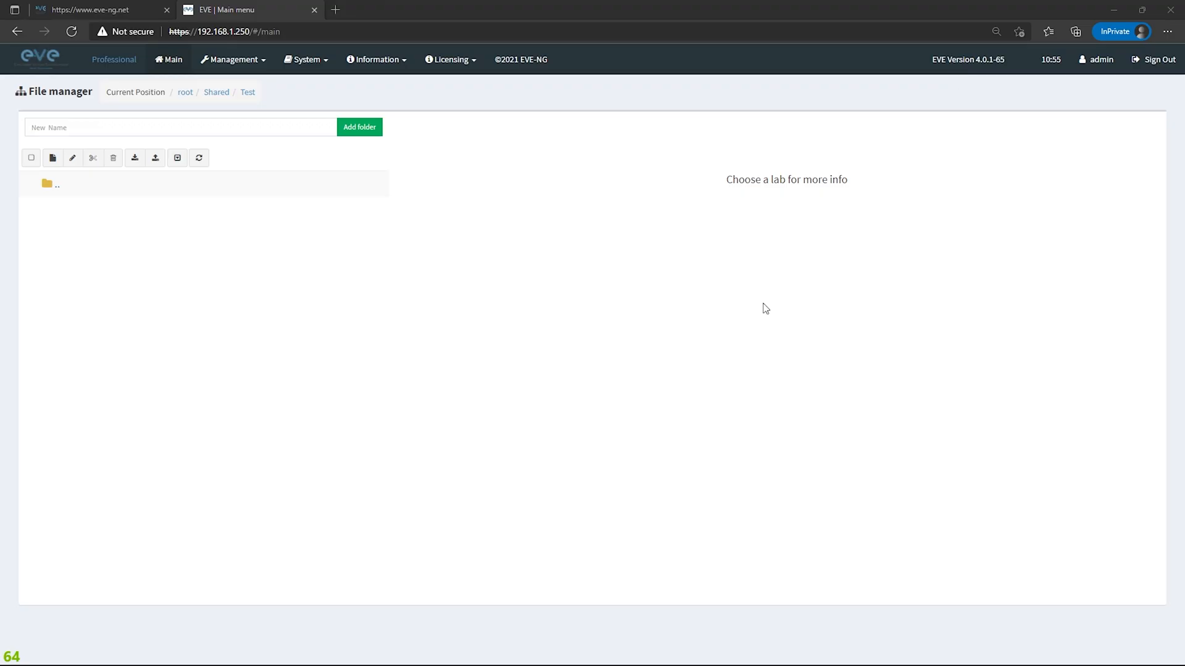
{"action": "mouse_move", "coordinate": [435, 315]}
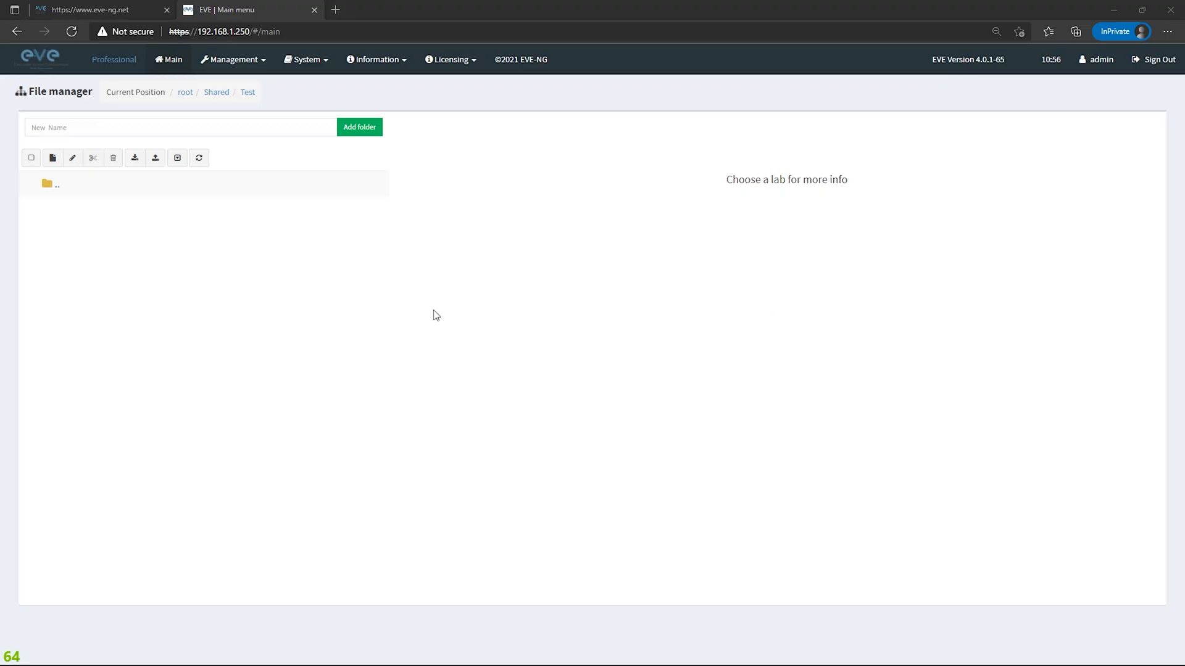
{"action": "mouse_move", "coordinate": [385, 329]}
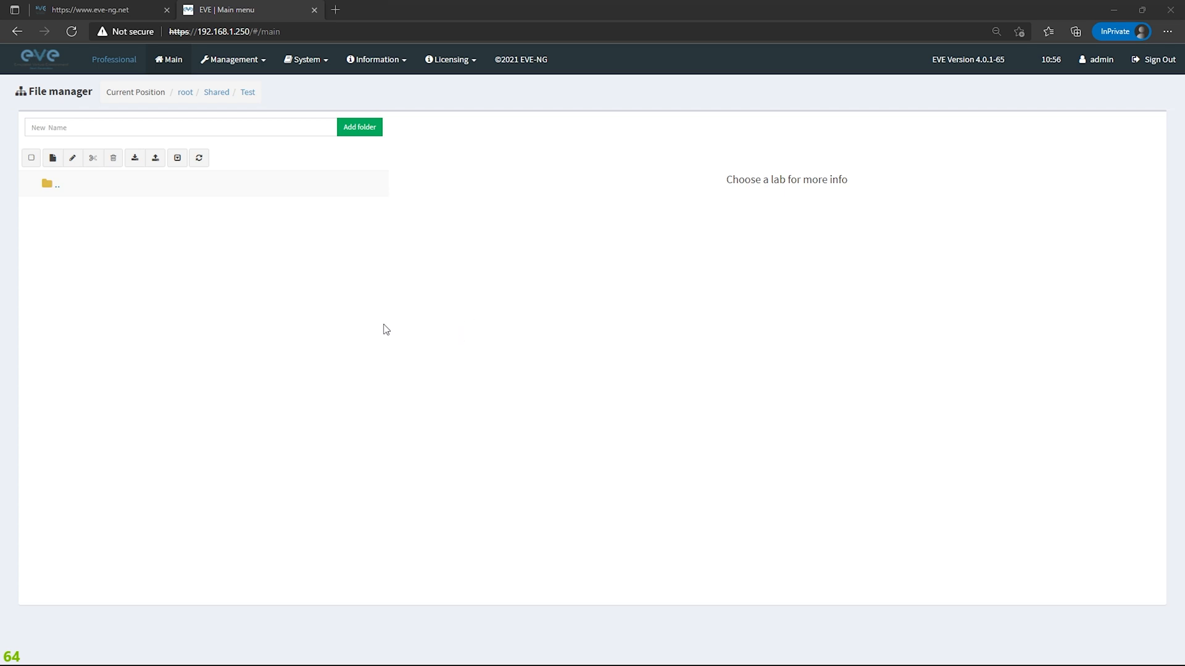
Step: Create and save a new lab named test, landing on its empty topology canvas
{"action": "left_click", "coordinate": [53, 158]}
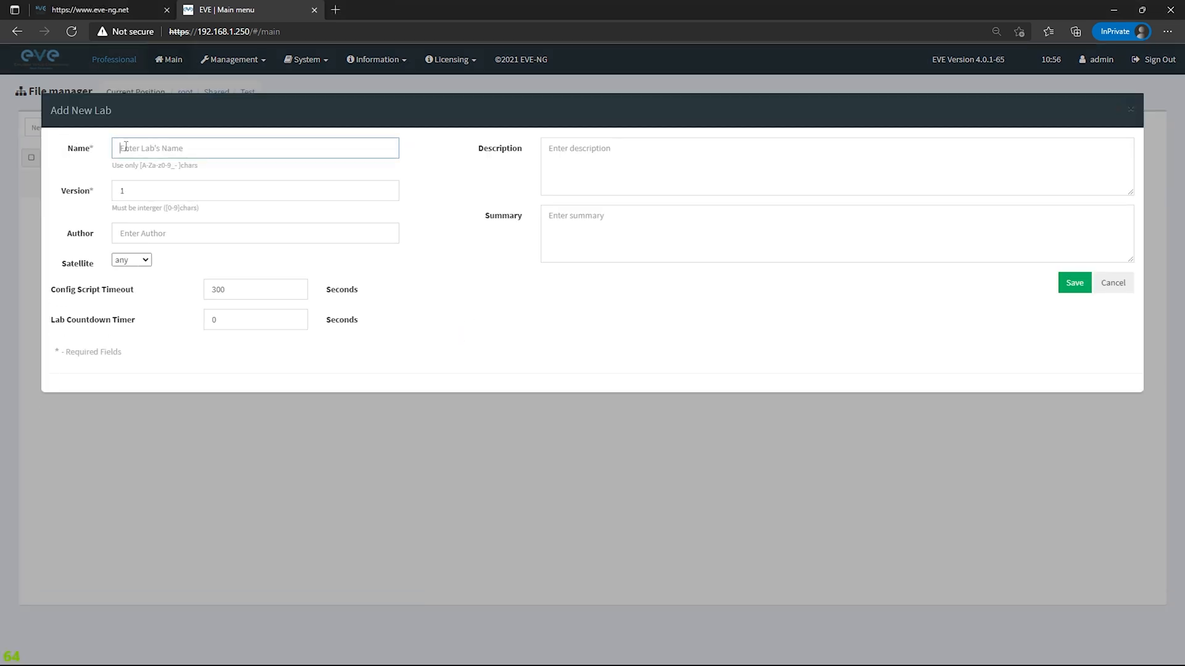
{"action": "type", "text": "test"}
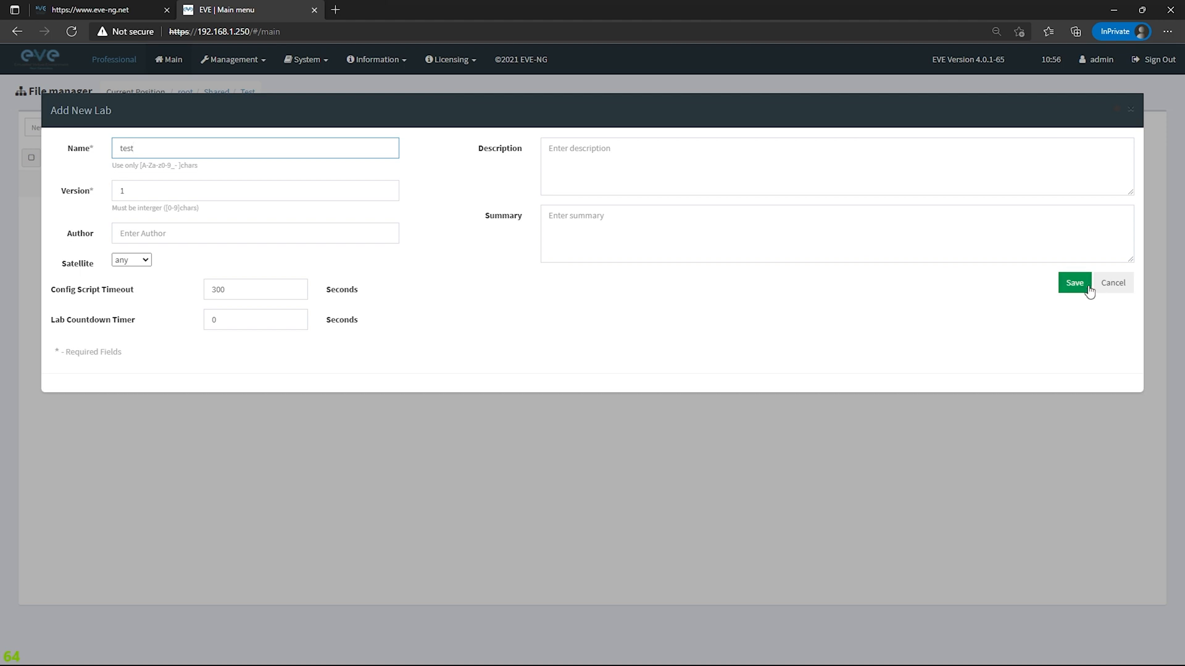
{"action": "left_click", "coordinate": [1074, 283]}
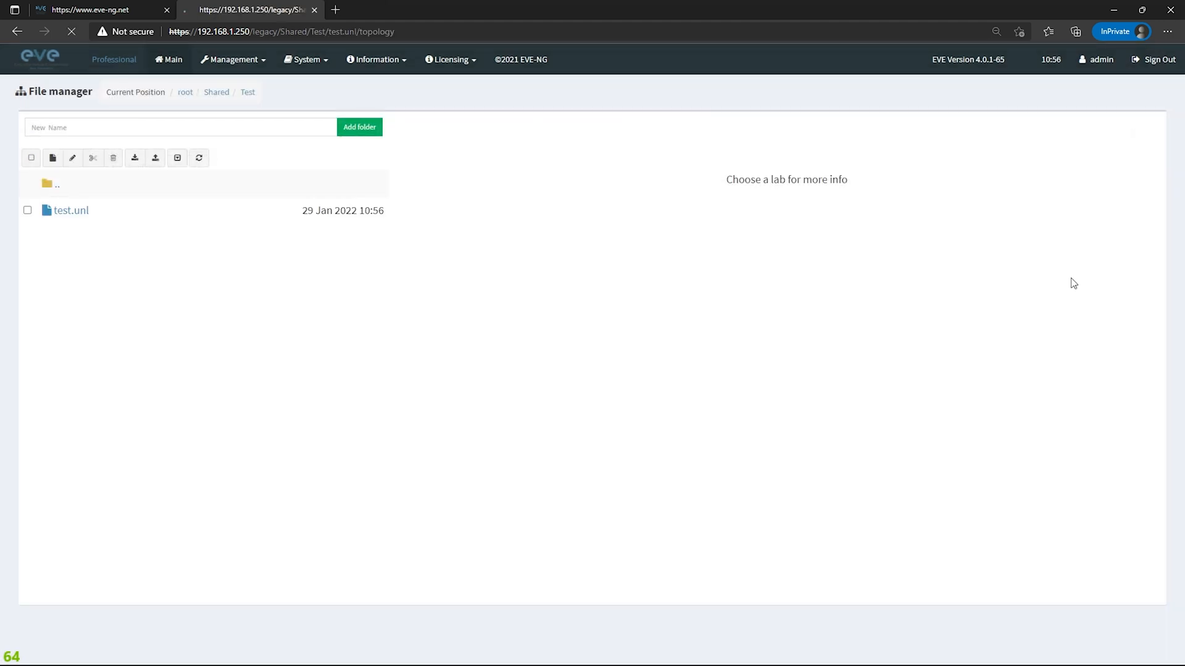
{"action": "left_click", "coordinate": [72, 210]}
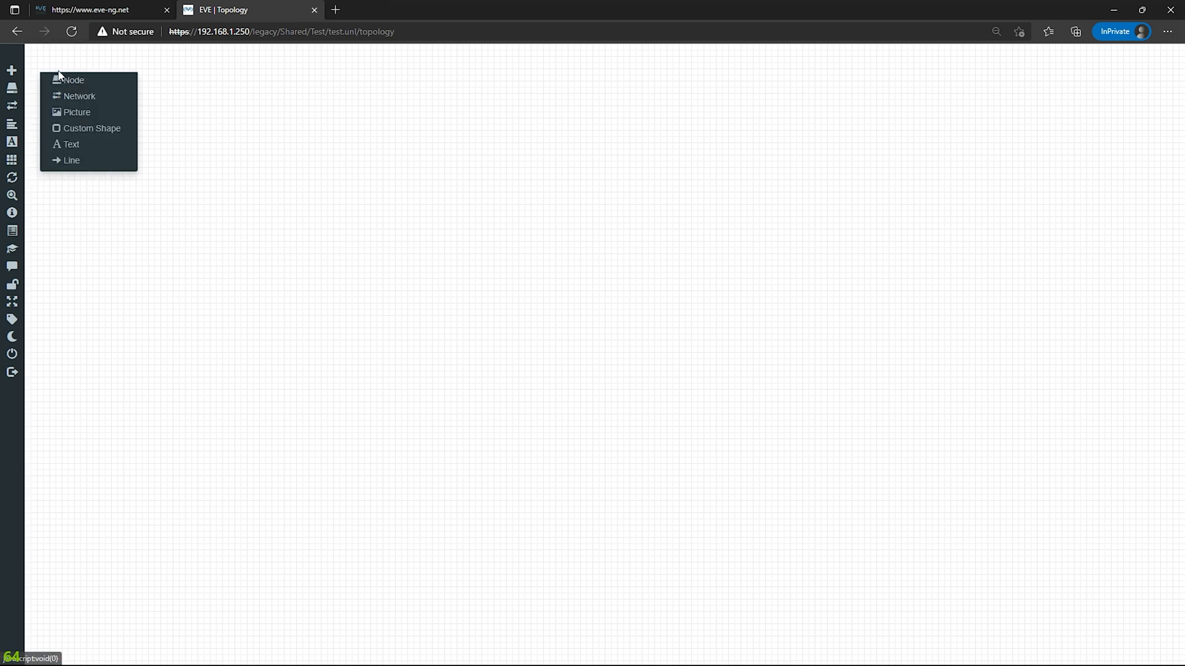
Step: Start adding a node and attempt to select the unavailable Cisco ASAv template
{"action": "left_click", "coordinate": [73, 80]}
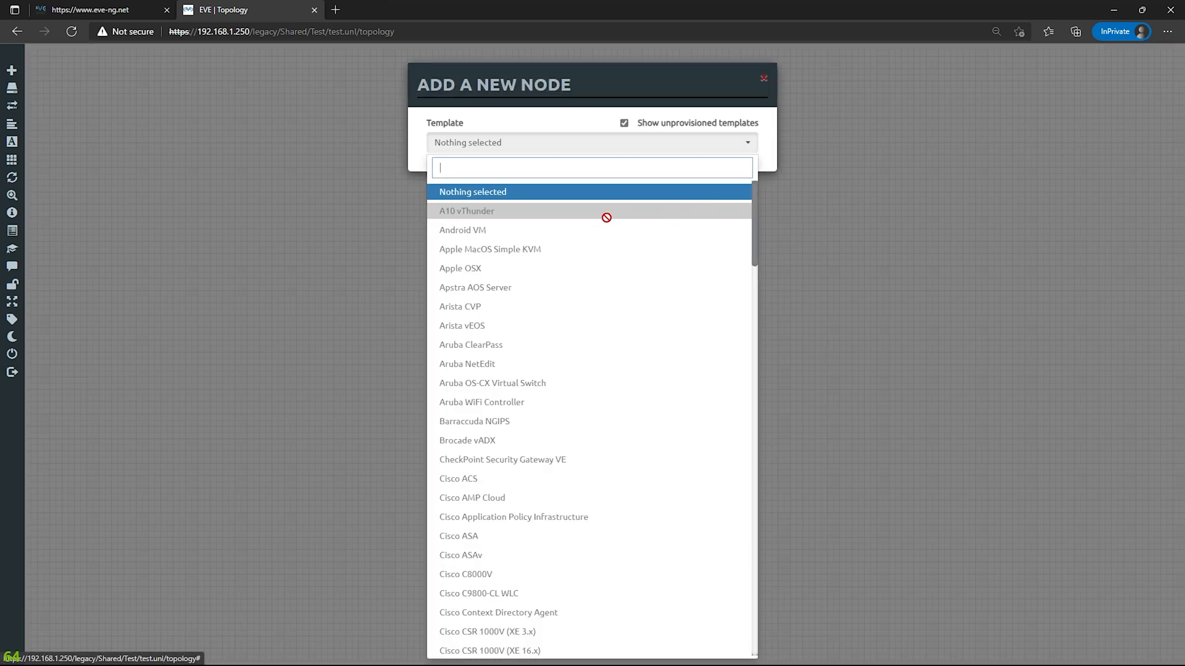
{"action": "scroll", "scroll_direction": "down", "scroll_amount": 3}
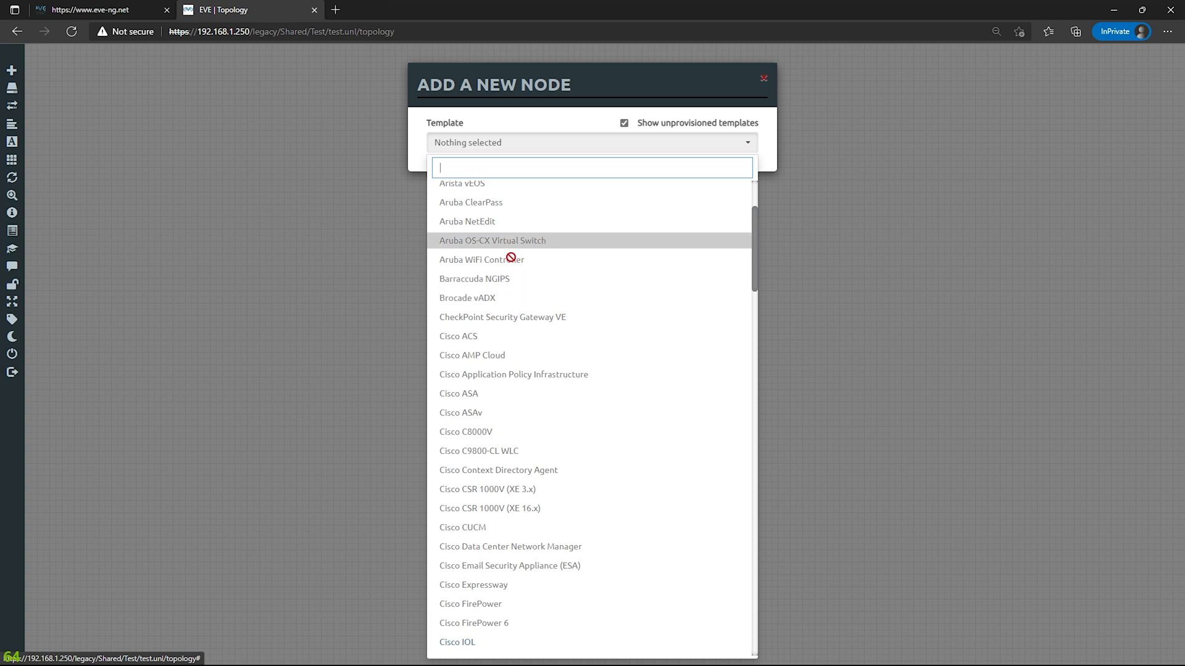
{"action": "mouse_move", "coordinate": [493, 393]}
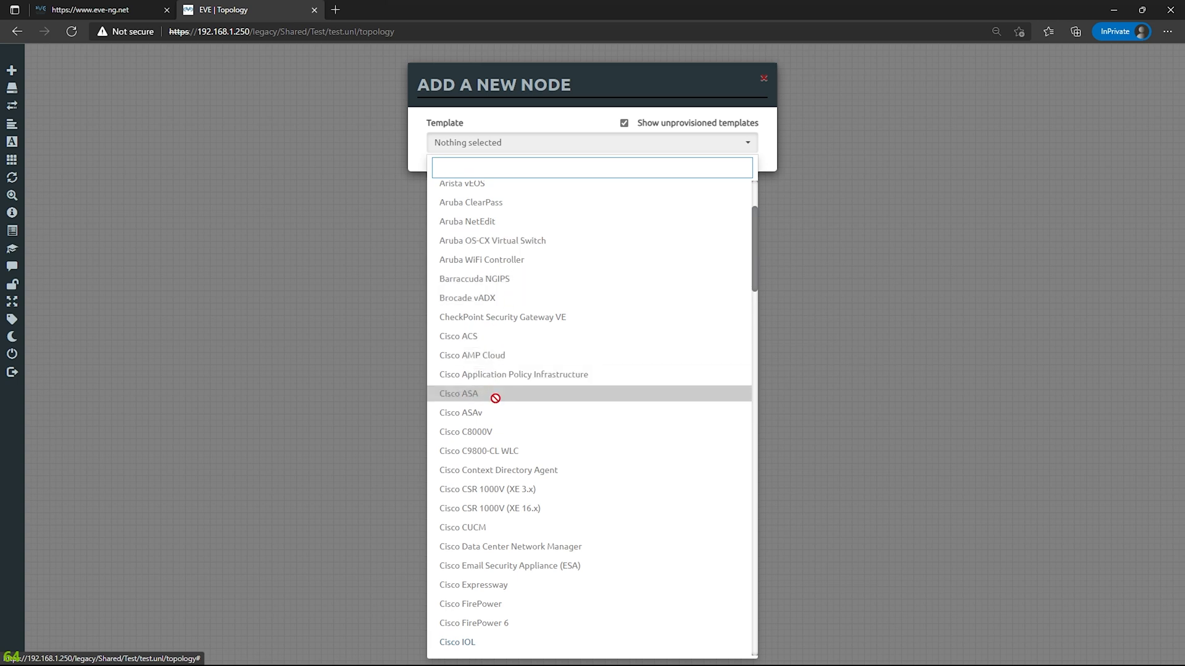
{"action": "mouse_move", "coordinate": [483, 412]}
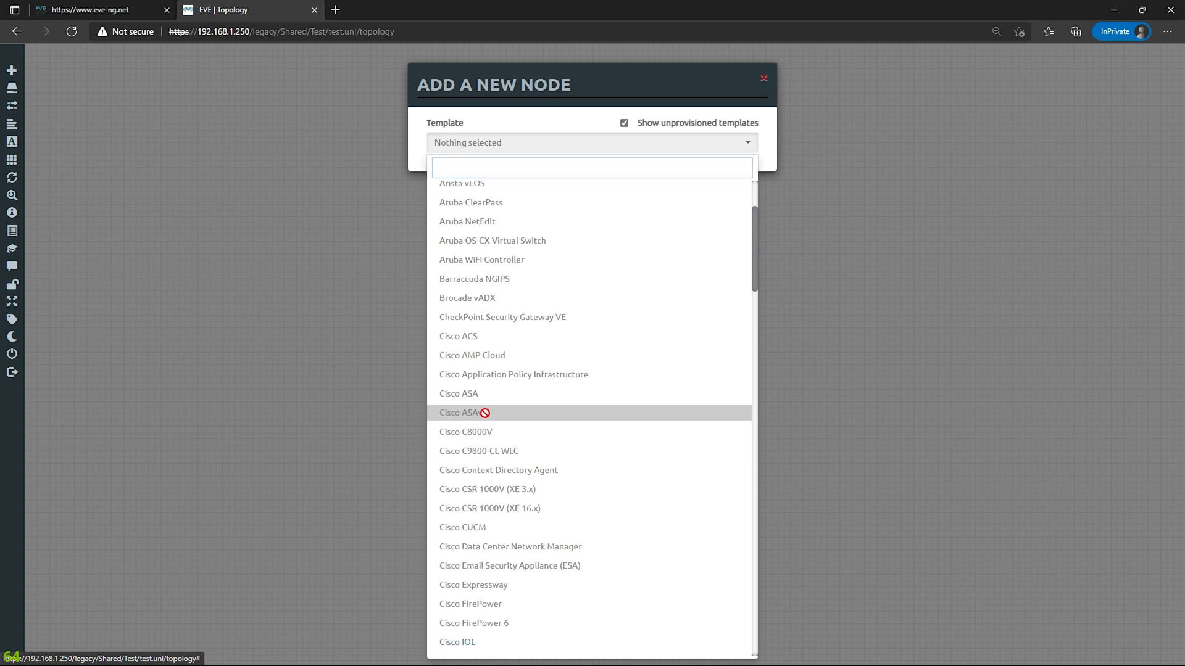
{"action": "left_click", "coordinate": [591, 167]}
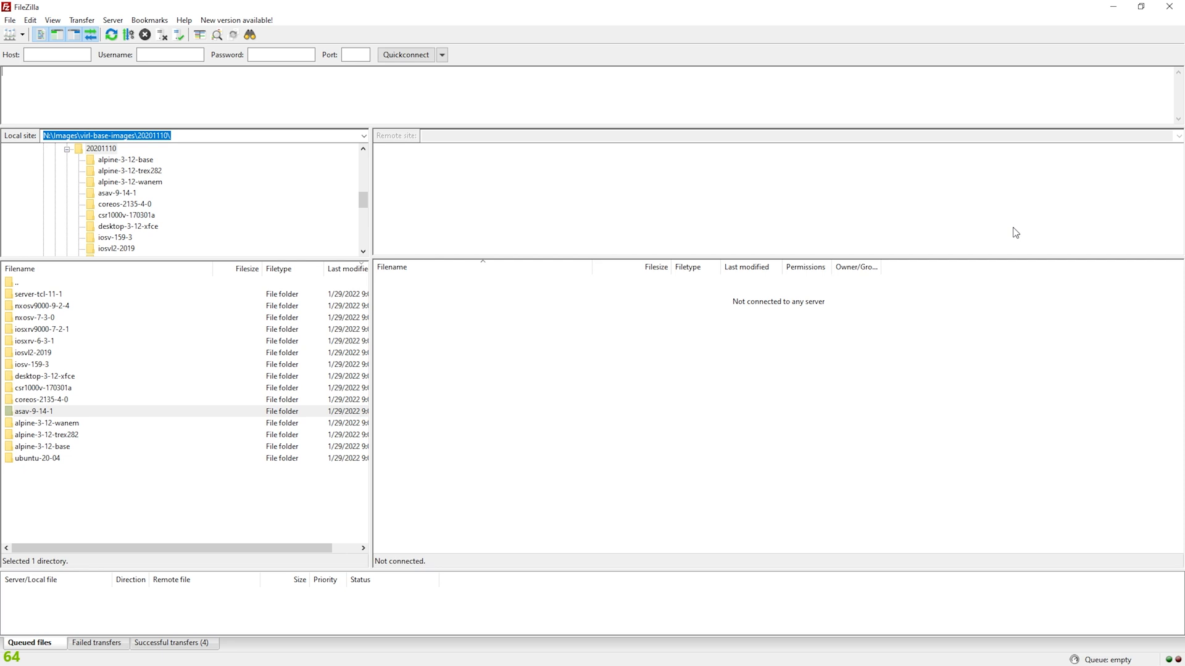
{"action": "mouse_move", "coordinate": [635, 54]}
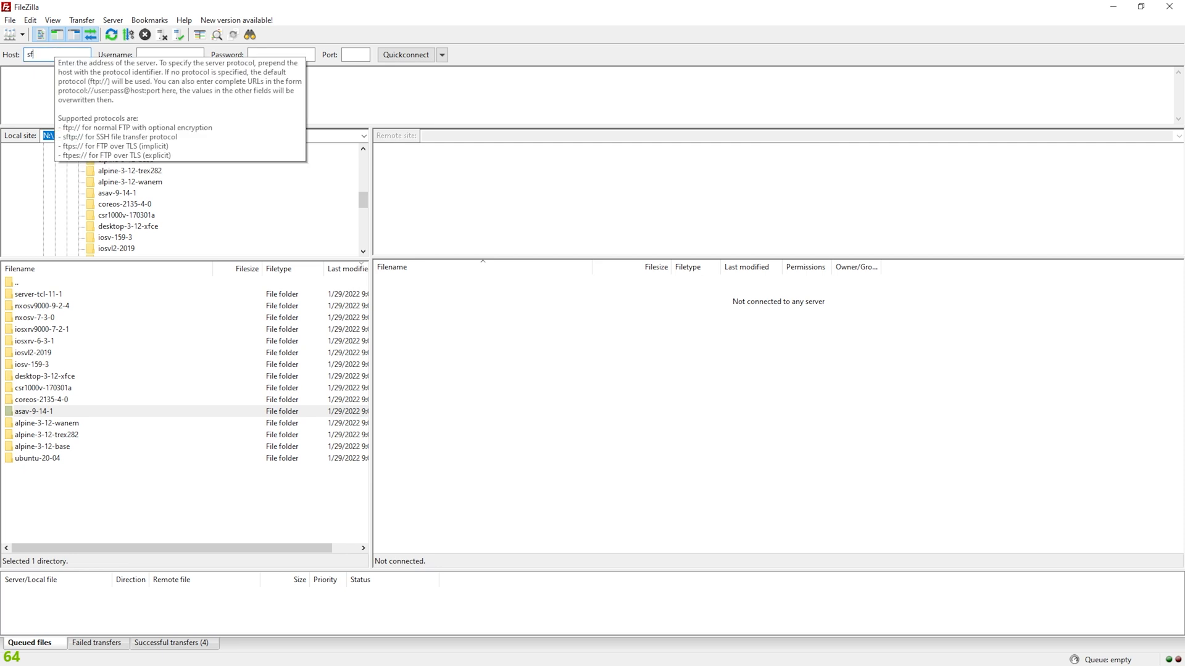
Step: Quickconnect over SFTP to 192.168.1.250 as root, listing the remote /root folder
{"action": "type", "text": "ftp://192.168.1.250"}
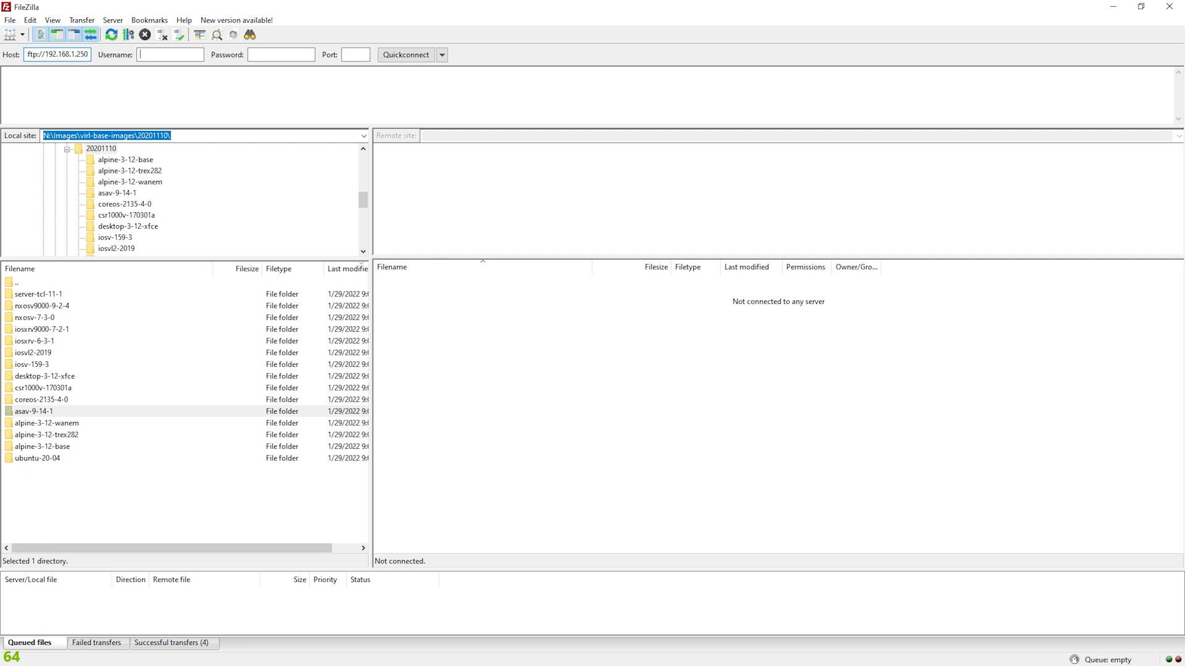
{"action": "type", "text": "root"}
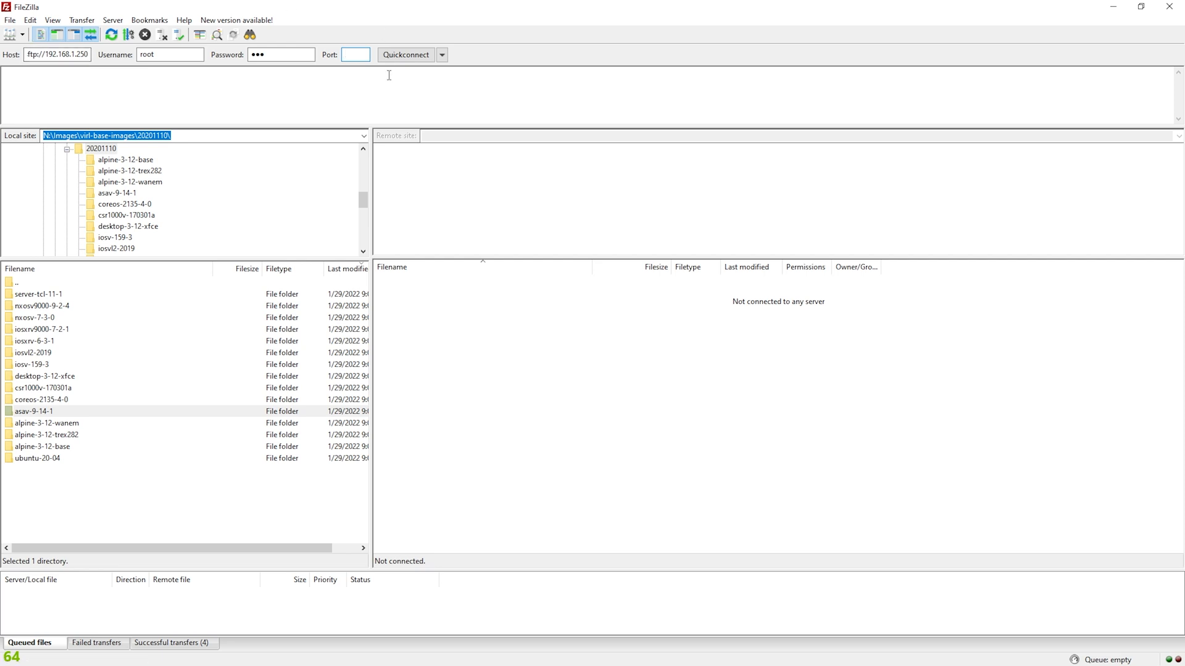
{"action": "left_click", "coordinate": [404, 54]}
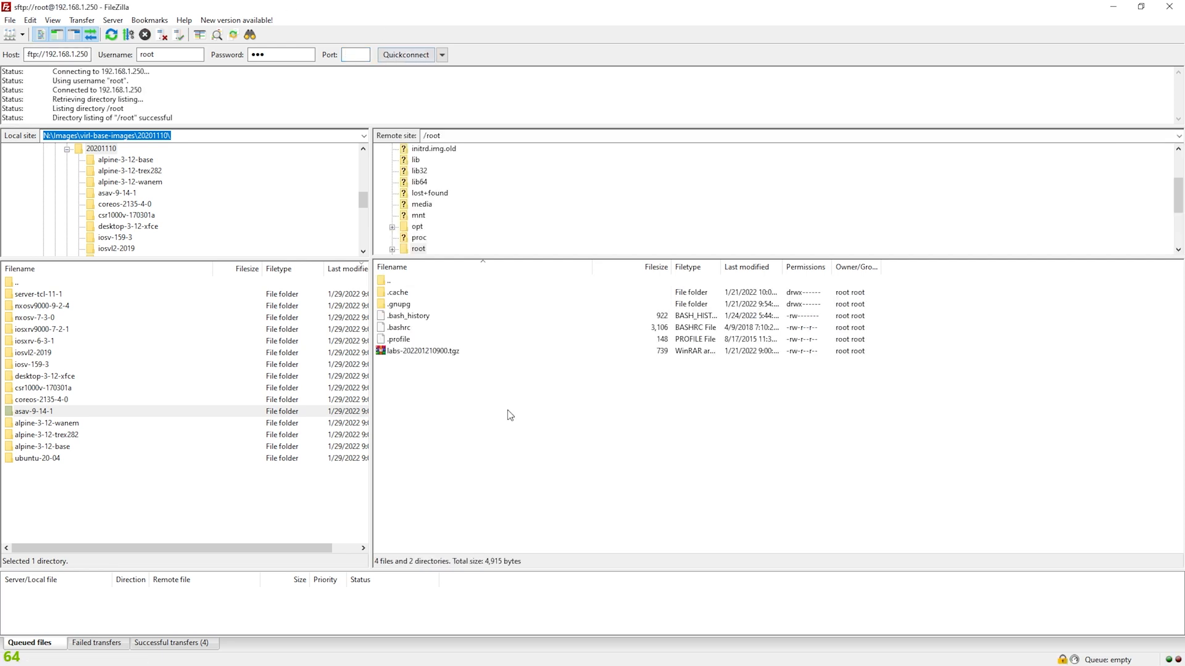
{"action": "mouse_move", "coordinate": [448, 321]}
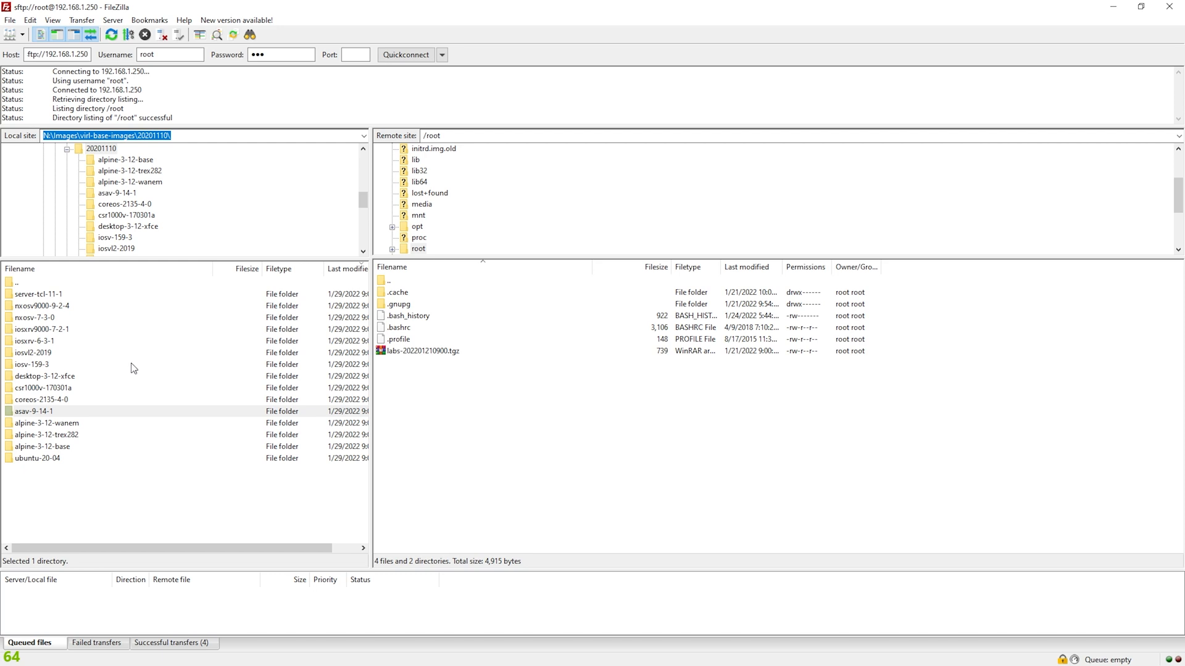
{"action": "mouse_move", "coordinate": [396, 145]}
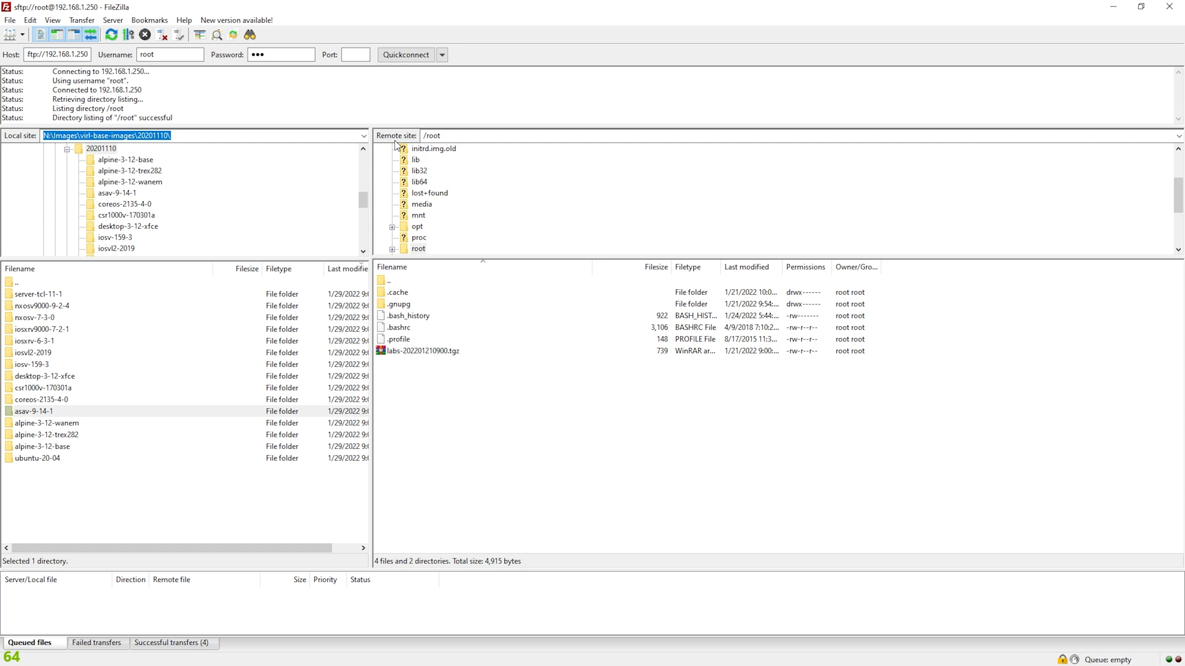
{"action": "mouse_move", "coordinate": [530, 348]}
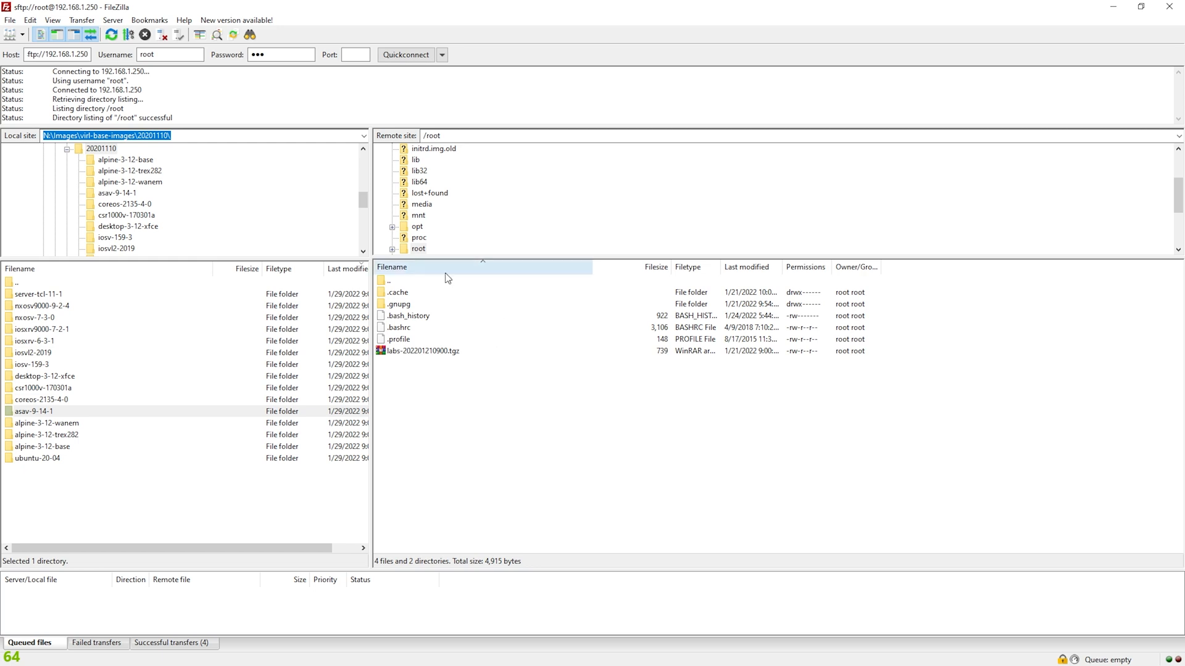
{"action": "mouse_move", "coordinate": [491, 295]}
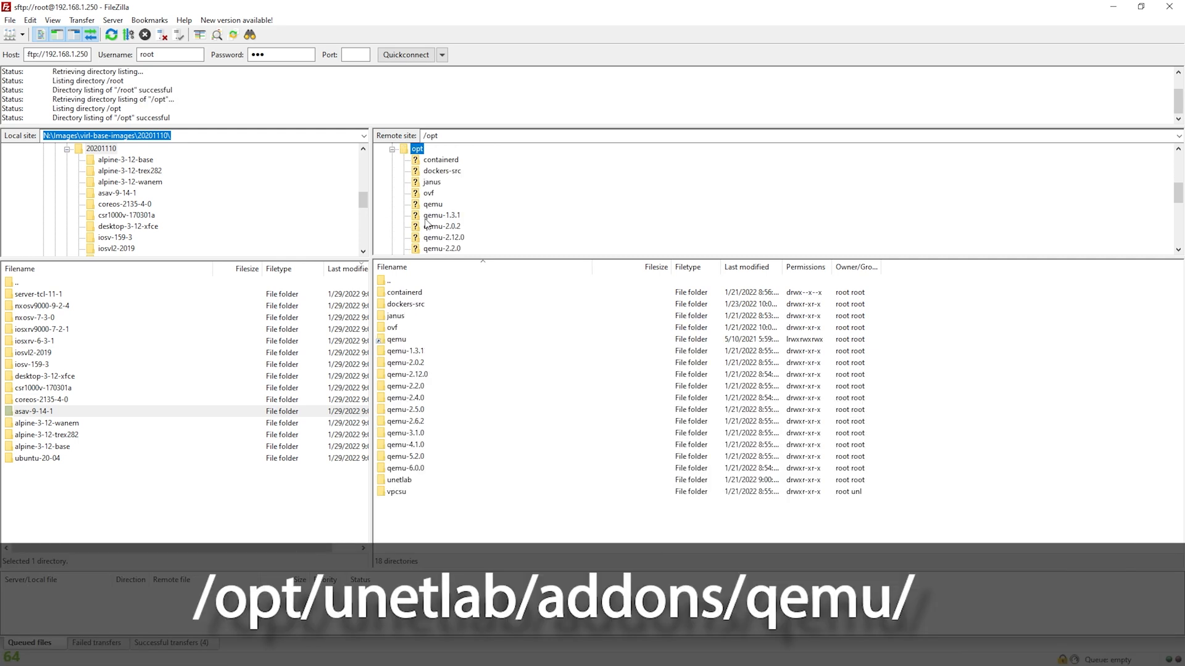
Step: Browse the server to /opt/unetlab/addons/qemu and select the local asav-9-14-1 folder for upload
{"action": "double_click", "coordinate": [398, 480]}
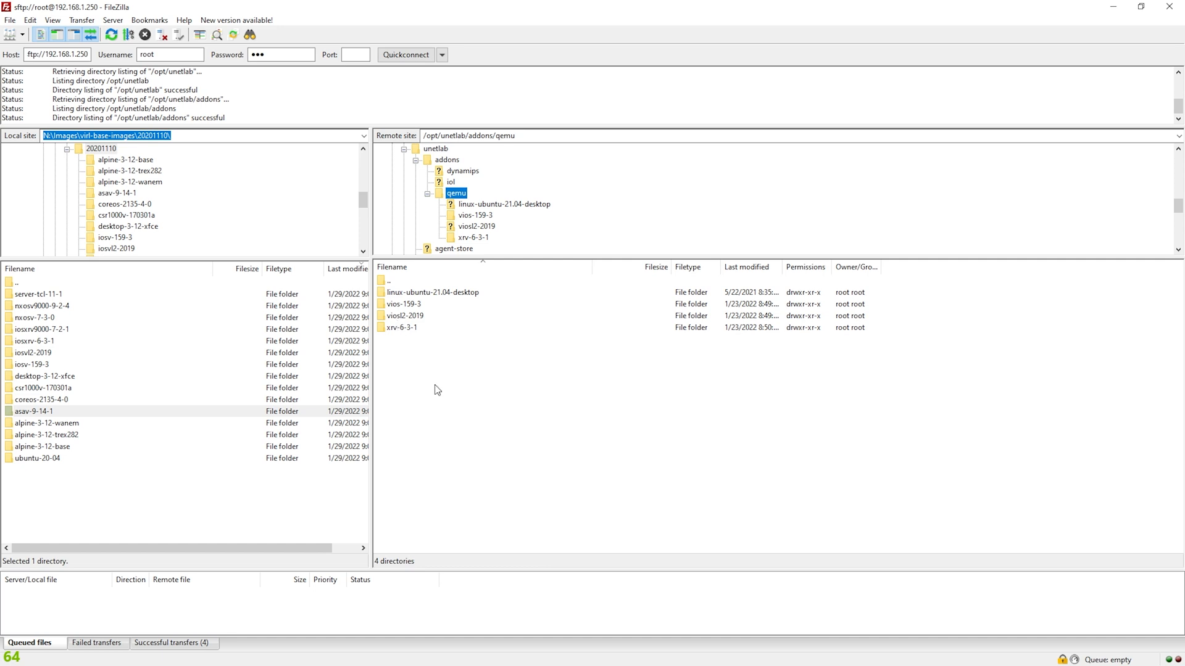
{"action": "left_click", "coordinate": [34, 411]}
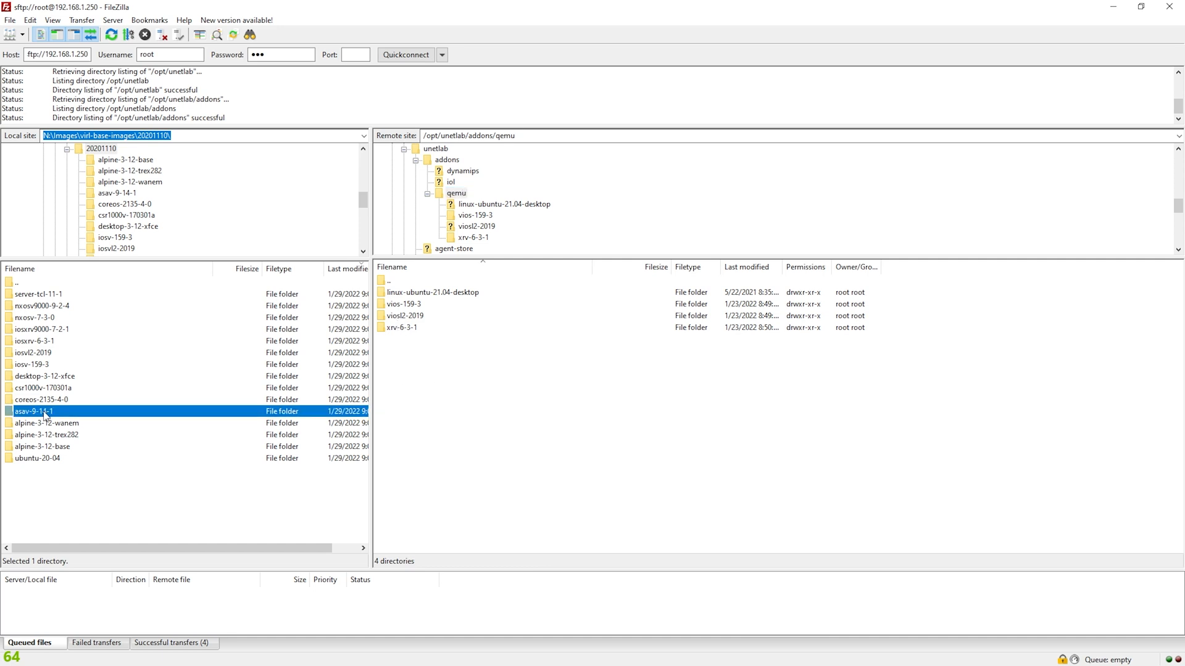
{"action": "mouse_move", "coordinate": [445, 362]}
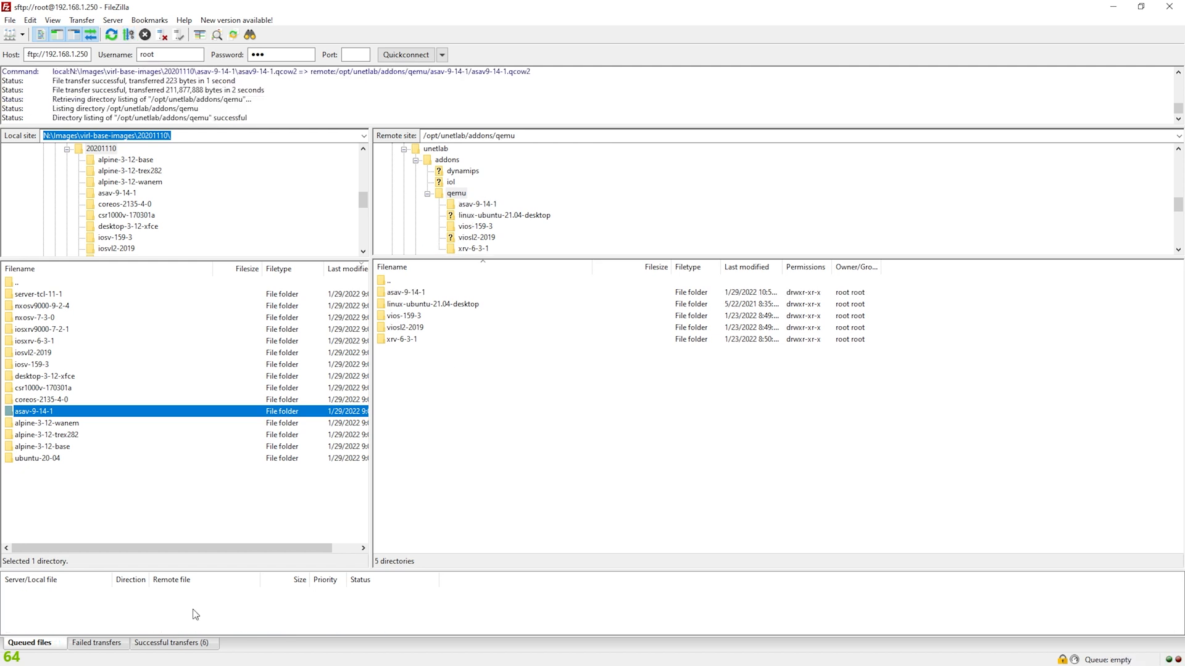
{"action": "mouse_move", "coordinate": [421, 295]}
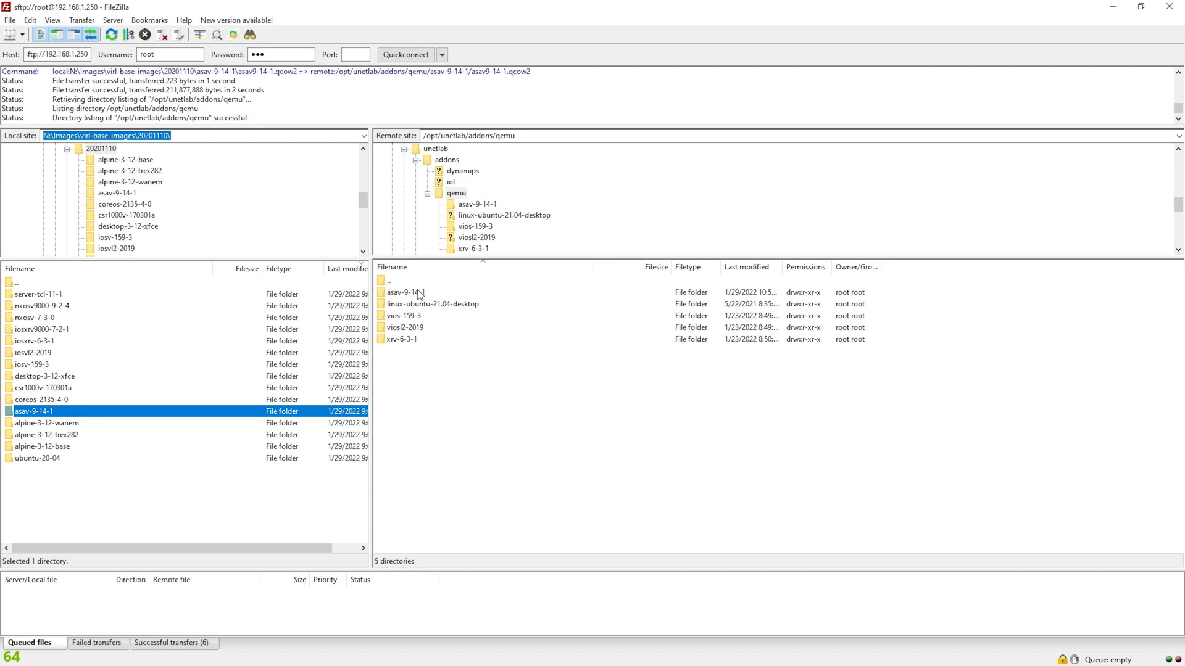
Step: Inspect the uploaded asav-9-14-1 folder on the server, then return to the qemu folder
{"action": "left_click", "coordinate": [405, 293]}
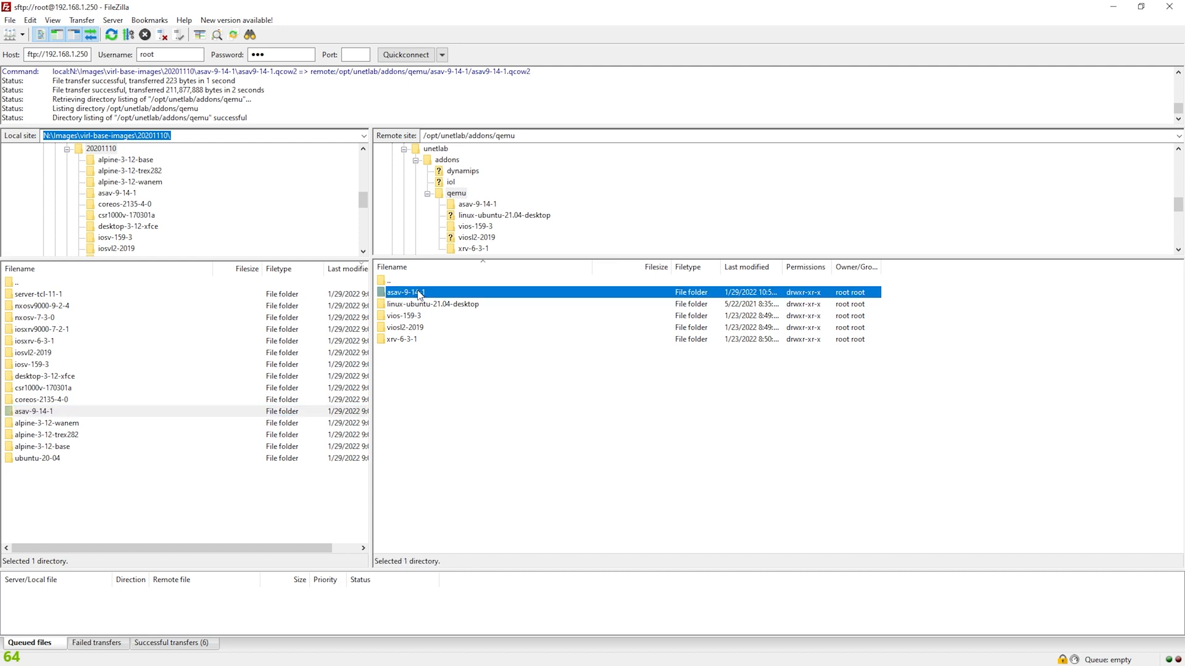
{"action": "mouse_move", "coordinate": [414, 295]}
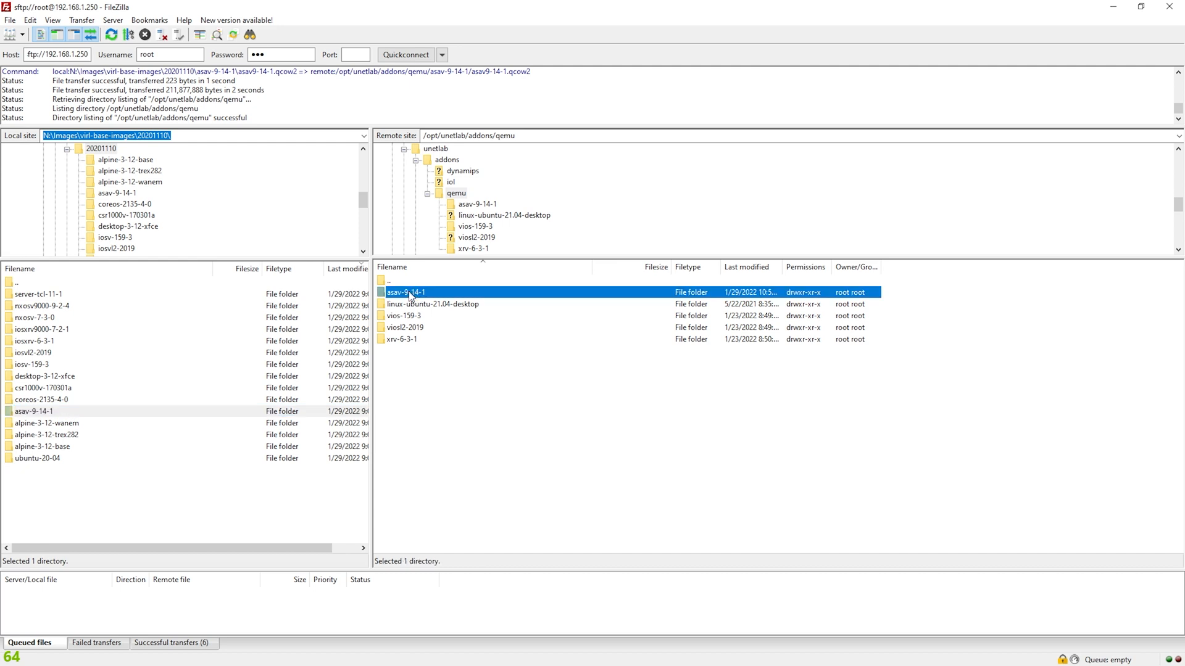
{"action": "double_click", "coordinate": [406, 291]}
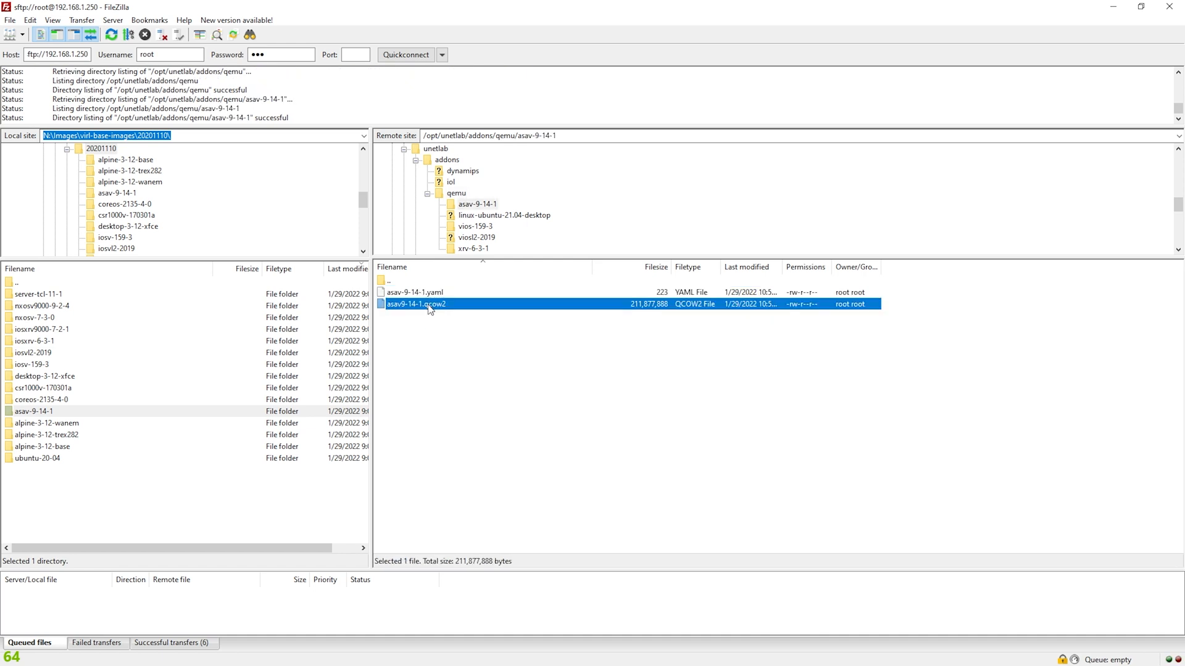
{"action": "mouse_move", "coordinate": [415, 311]}
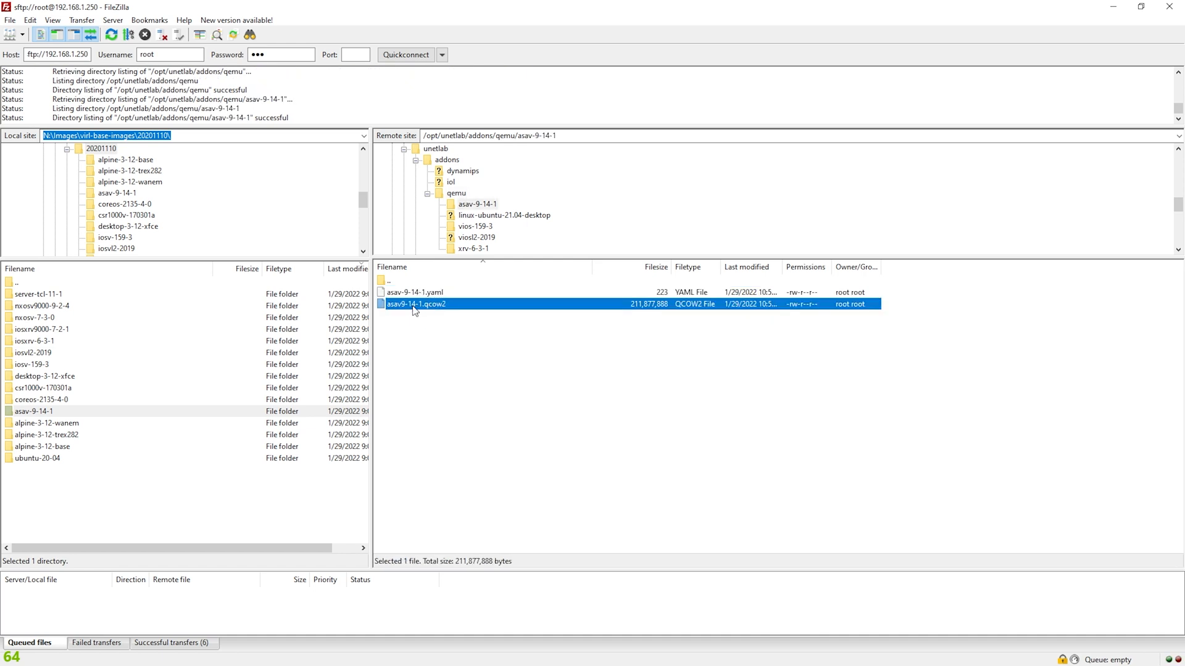
{"action": "double_click", "coordinate": [387, 280]}
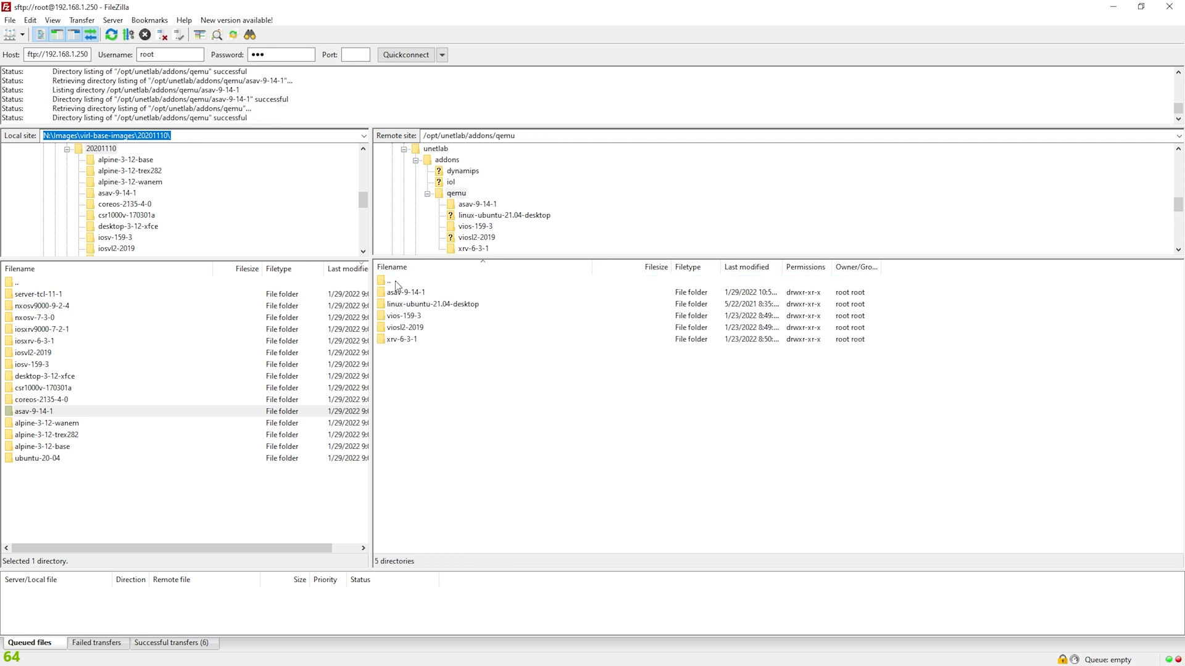
{"action": "mouse_move", "coordinate": [498, 329]}
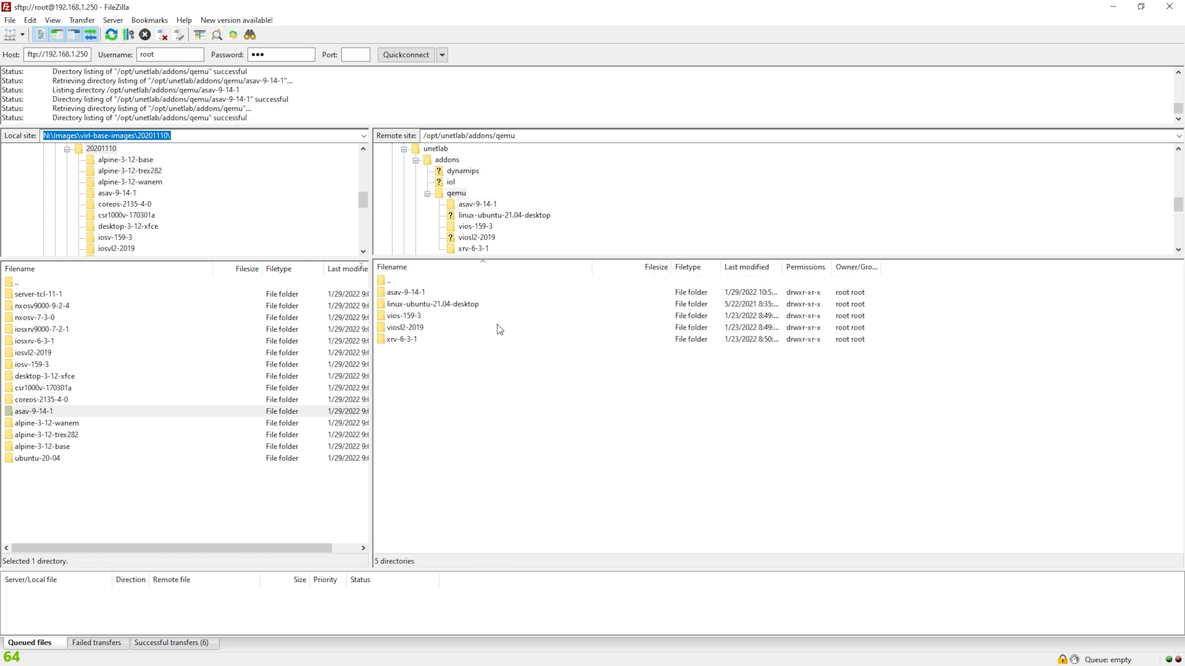
{"action": "mouse_move", "coordinate": [869, 239]}
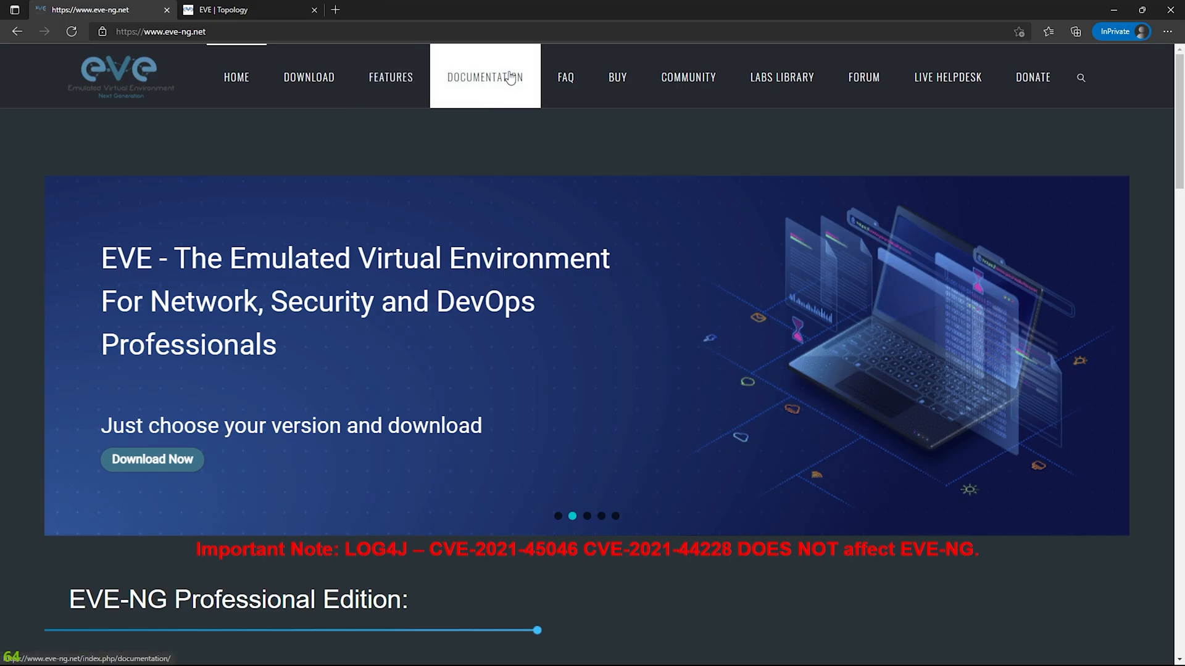
Step: Load the Documentation page on eve-ng.net
{"action": "left_click", "coordinate": [483, 77]}
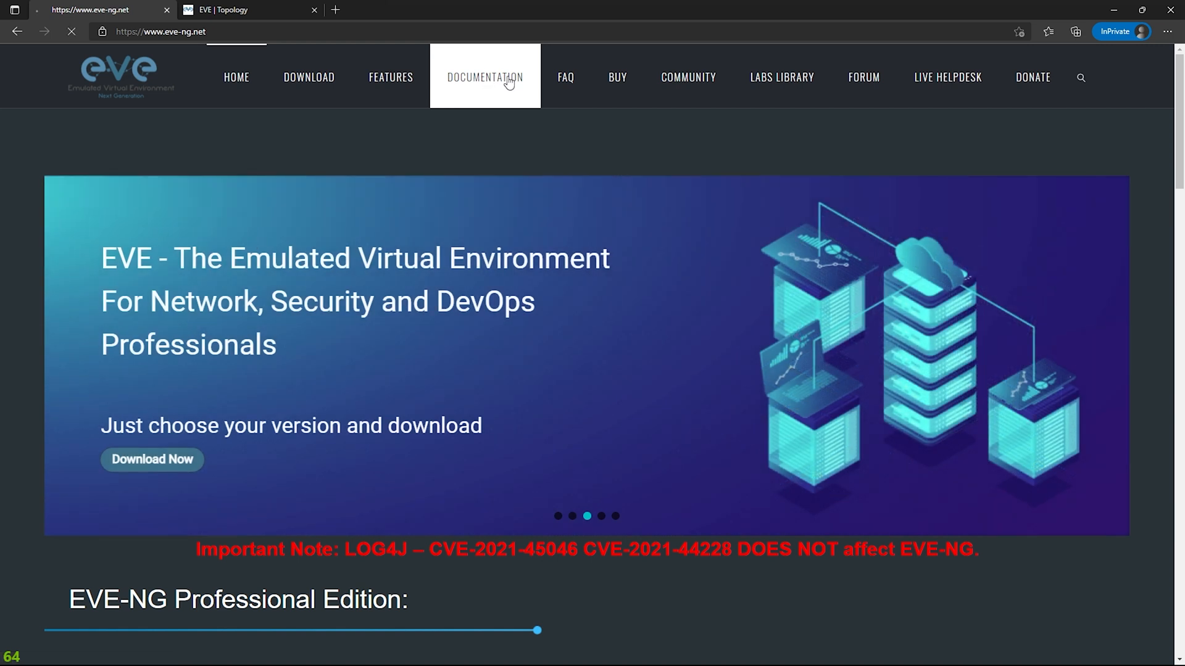
{"action": "left_click", "coordinate": [484, 76]}
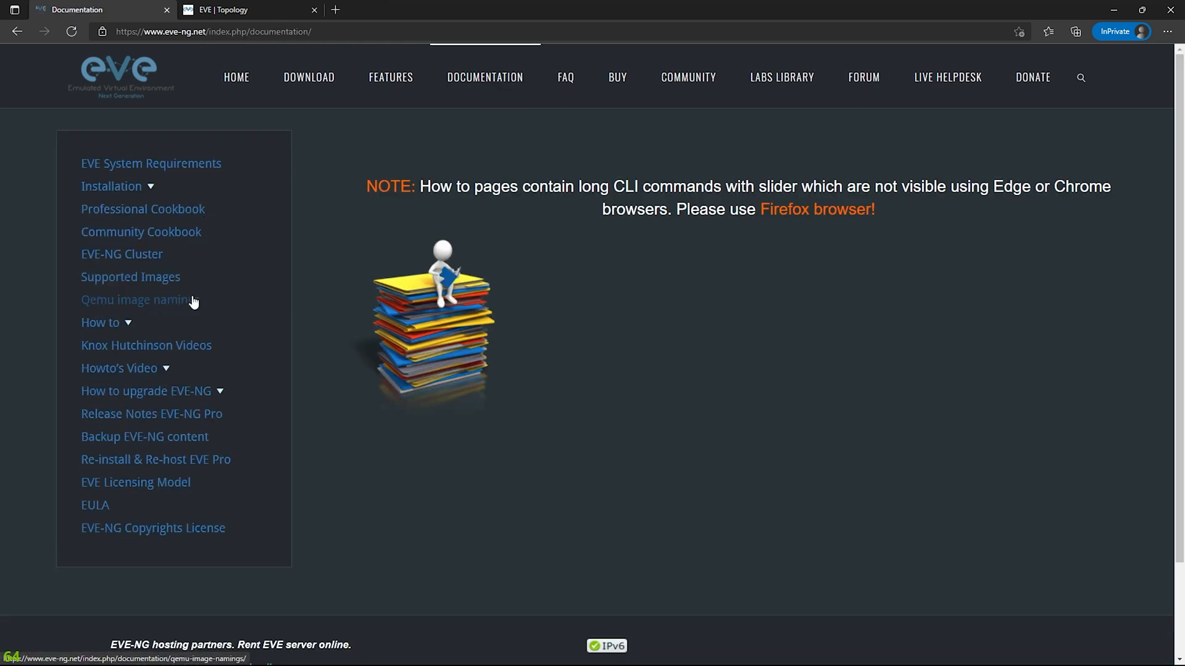
Step: View the Qemu image namings table and highlight the ASAv vendor and asav- folder prefix entries
{"action": "left_click", "coordinate": [135, 299]}
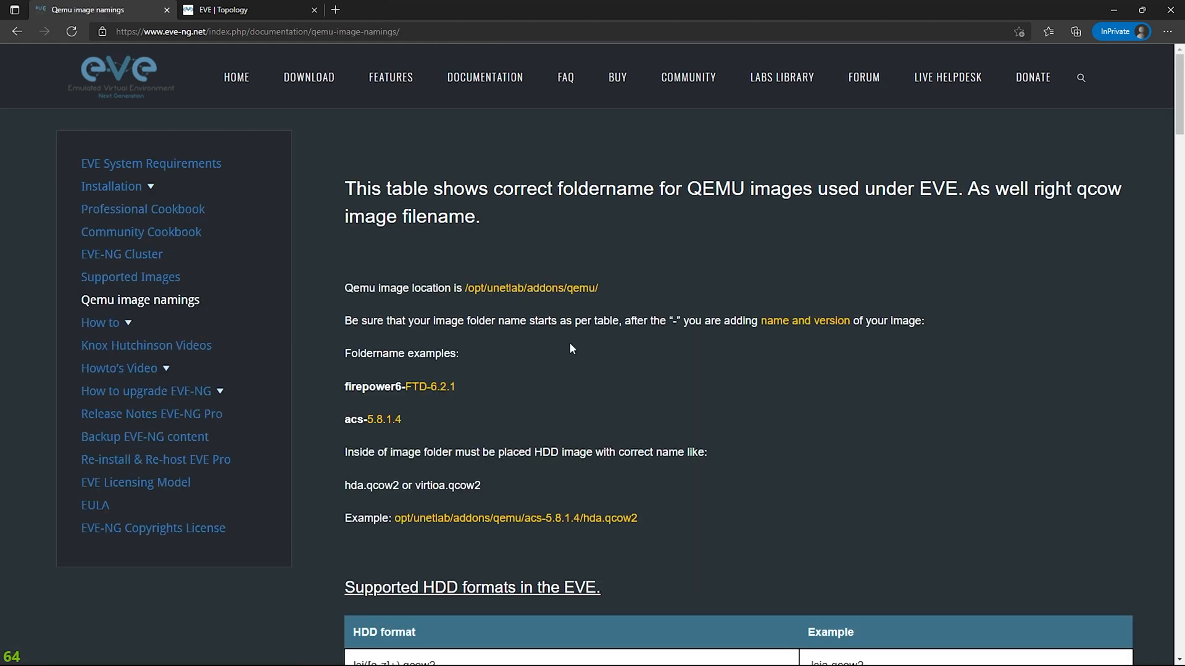
{"action": "scroll", "scroll_direction": "down", "scroll_amount": 3}
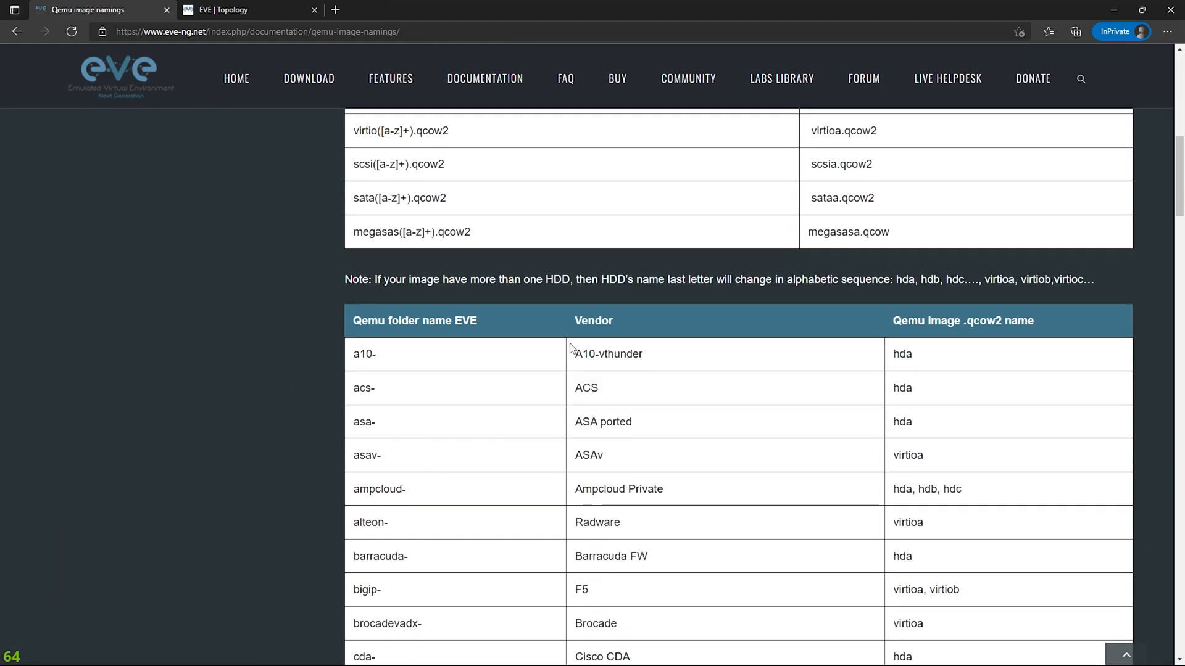
{"action": "scroll", "scroll_direction": "down", "scroll_amount": 3}
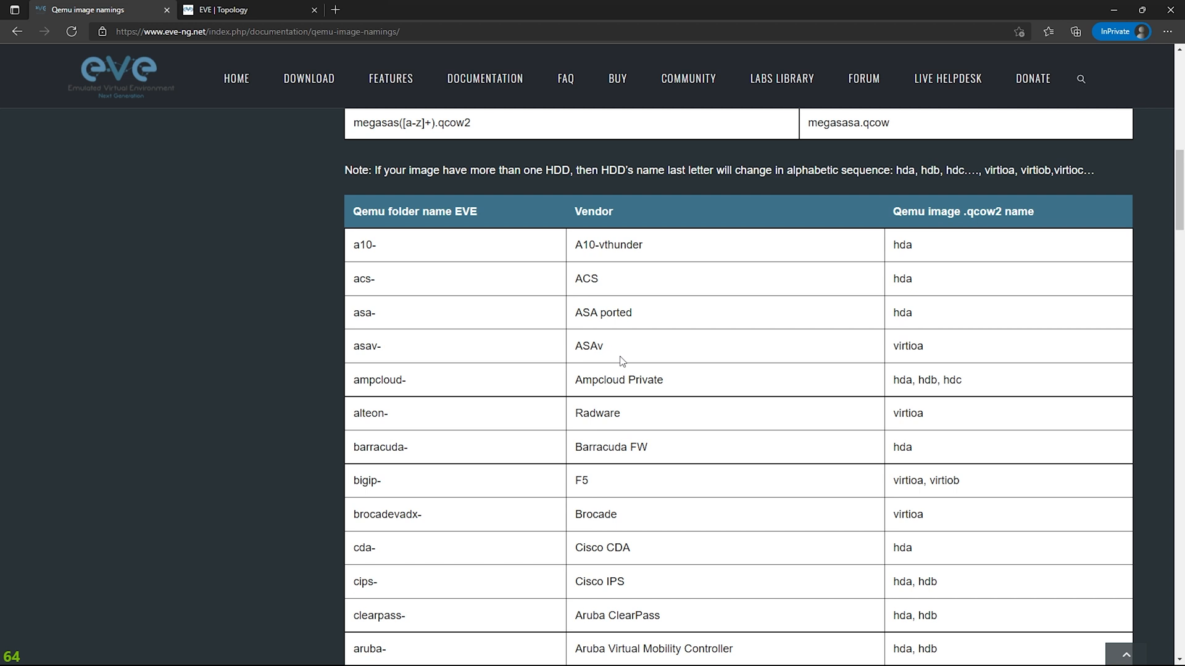
{"action": "double_click", "coordinate": [467, 211]}
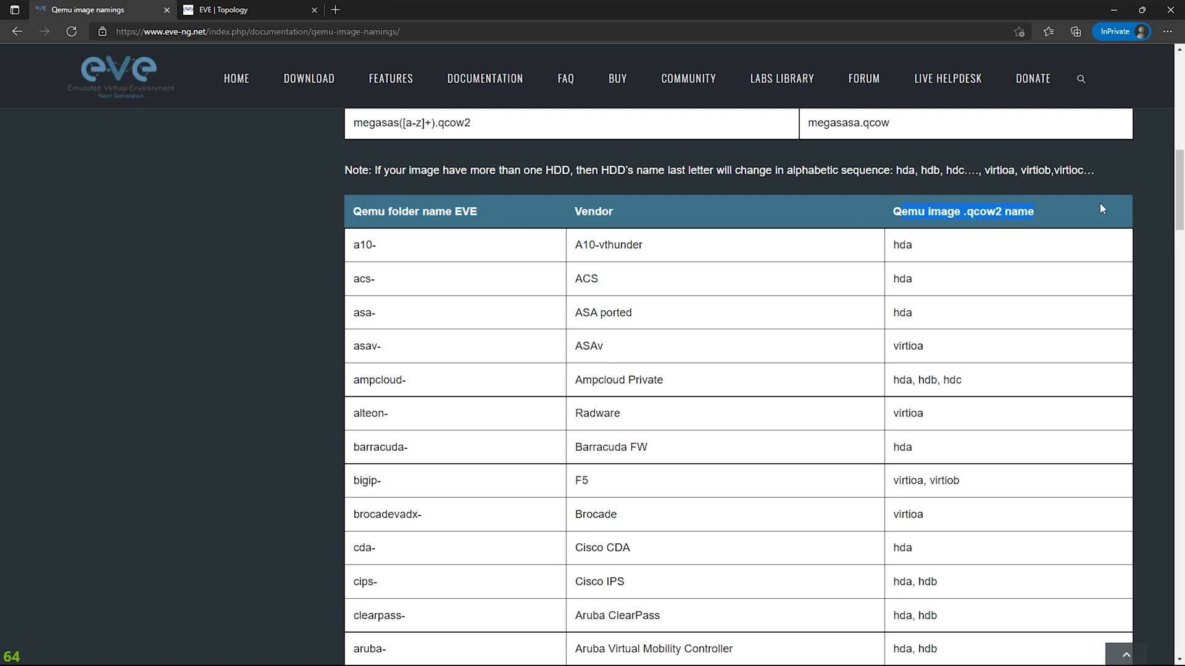
{"action": "mouse_move", "coordinate": [368, 324]}
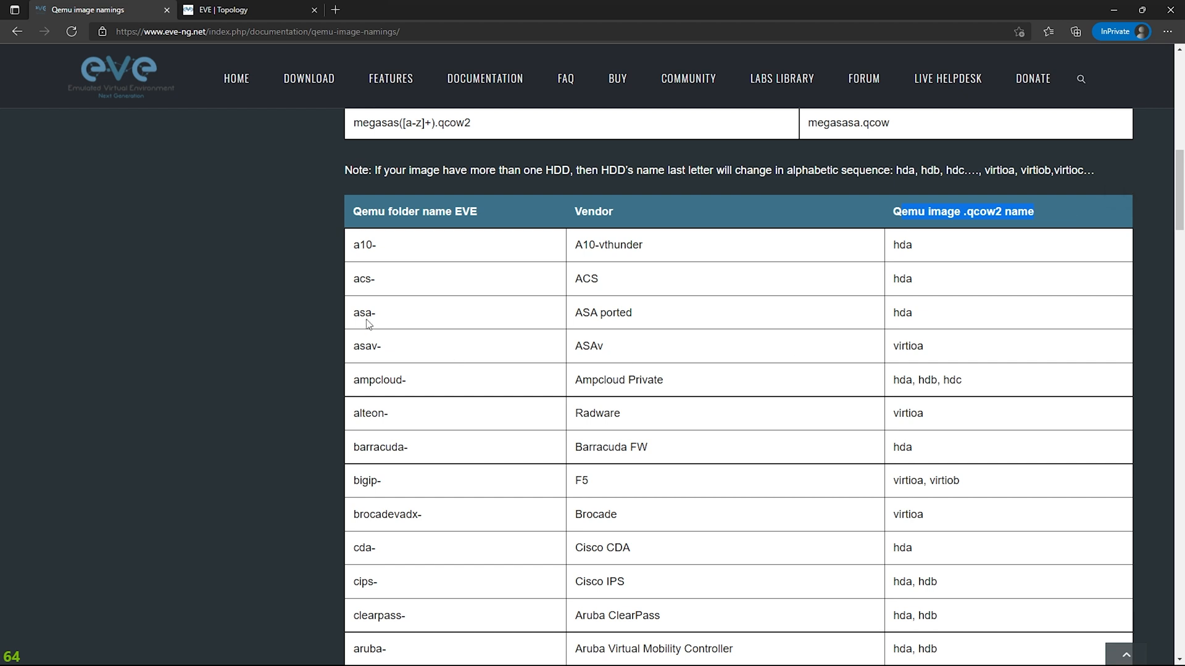
{"action": "double_click", "coordinate": [587, 345]}
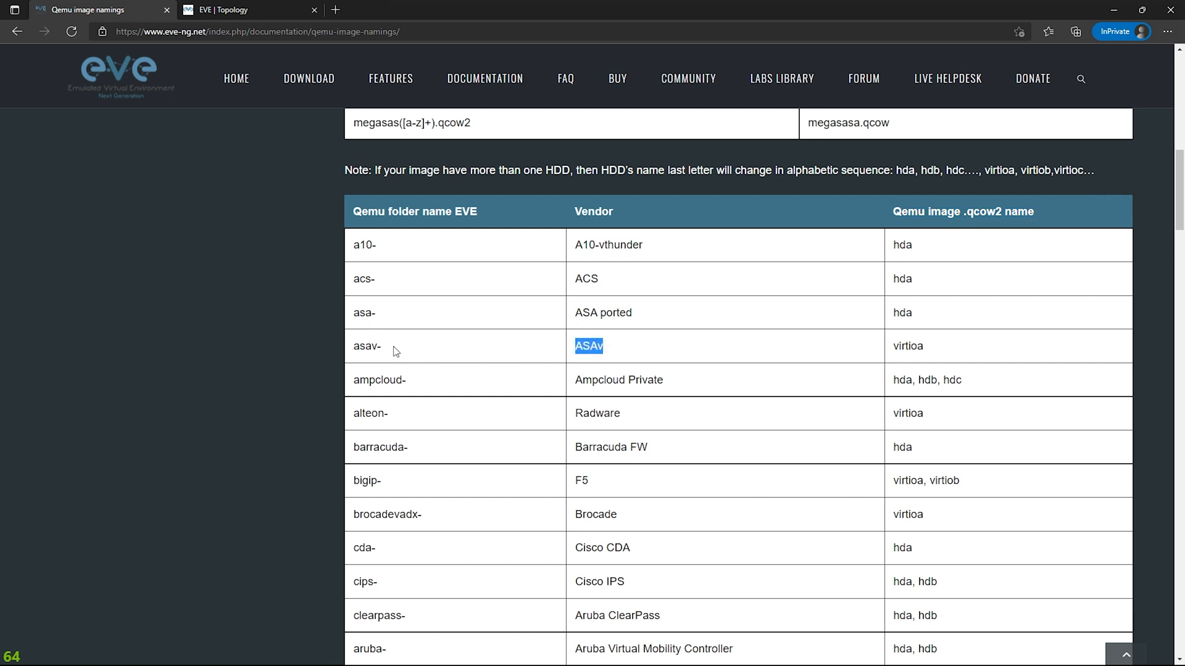
{"action": "double_click", "coordinate": [366, 346]}
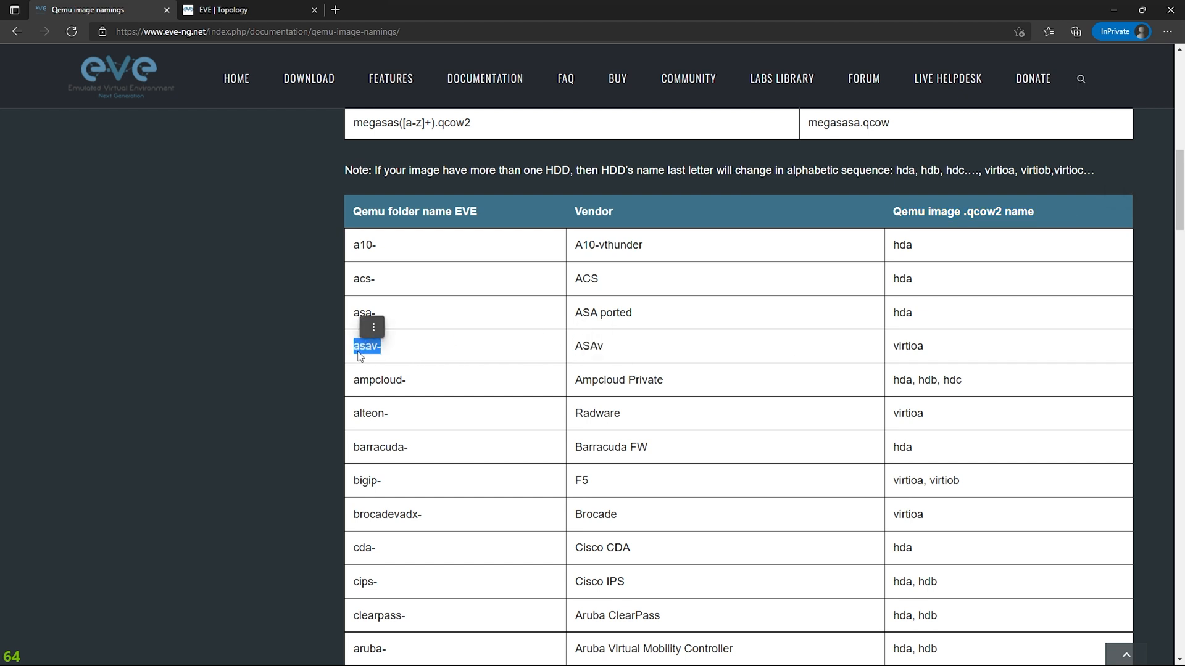
{"action": "mouse_move", "coordinate": [635, 354]}
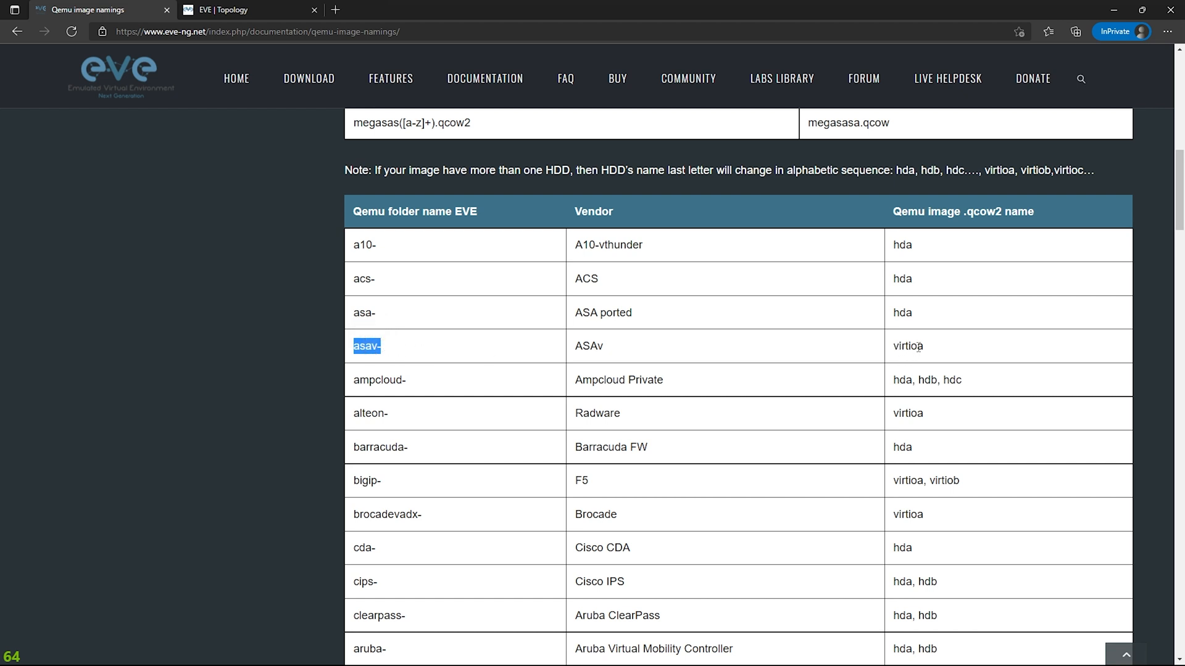
{"action": "mouse_move", "coordinate": [920, 348]}
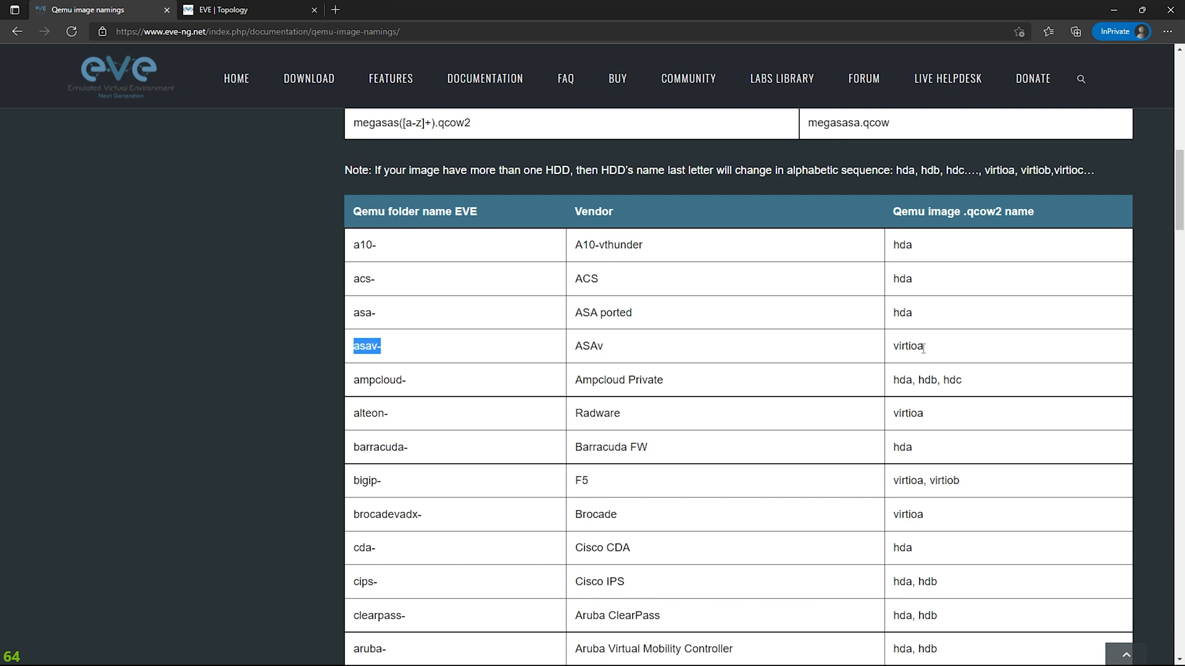
{"action": "mouse_move", "coordinate": [937, 355]}
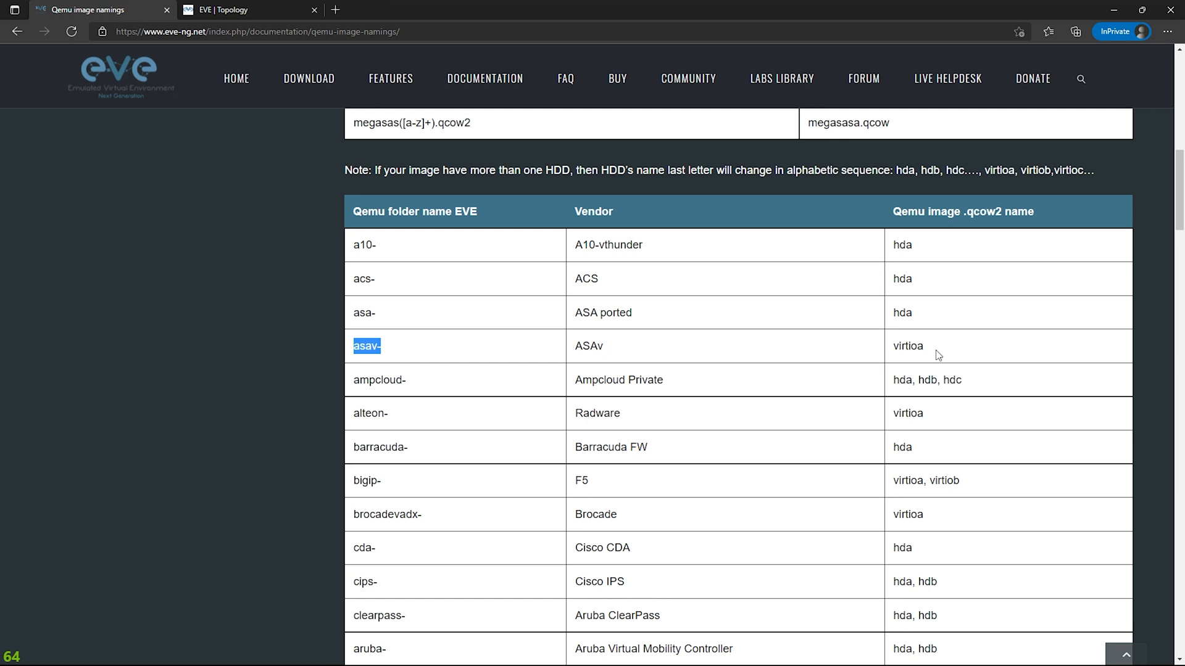
{"action": "mouse_move", "coordinate": [937, 355]}
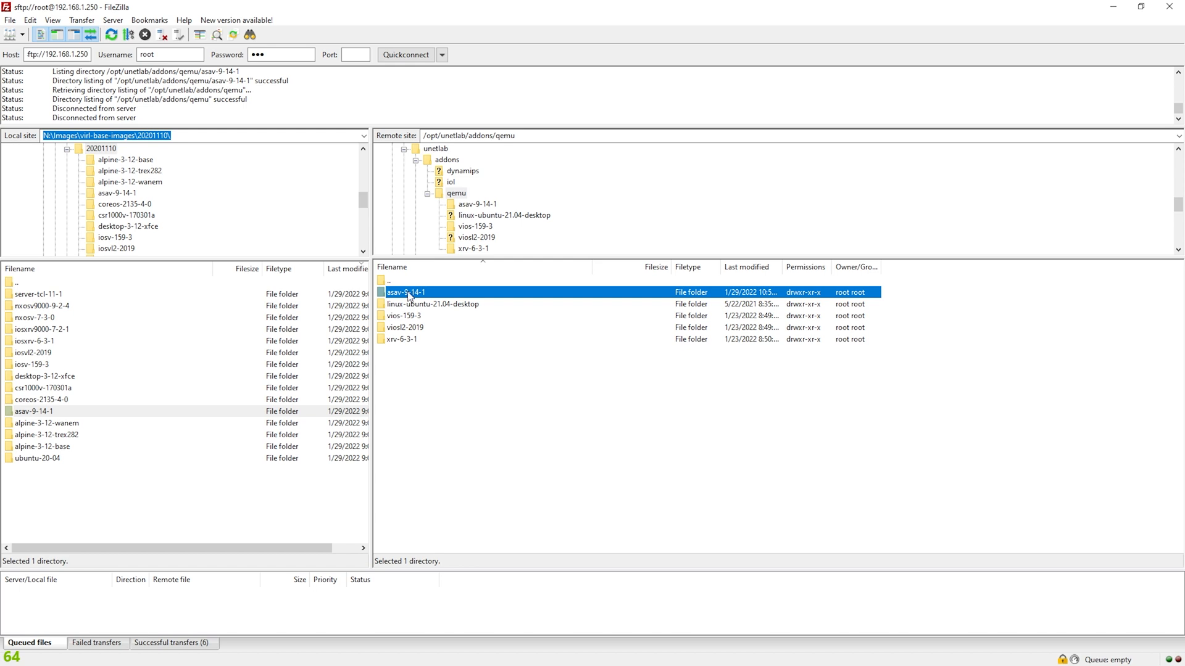
{"action": "mouse_move", "coordinate": [424, 298]}
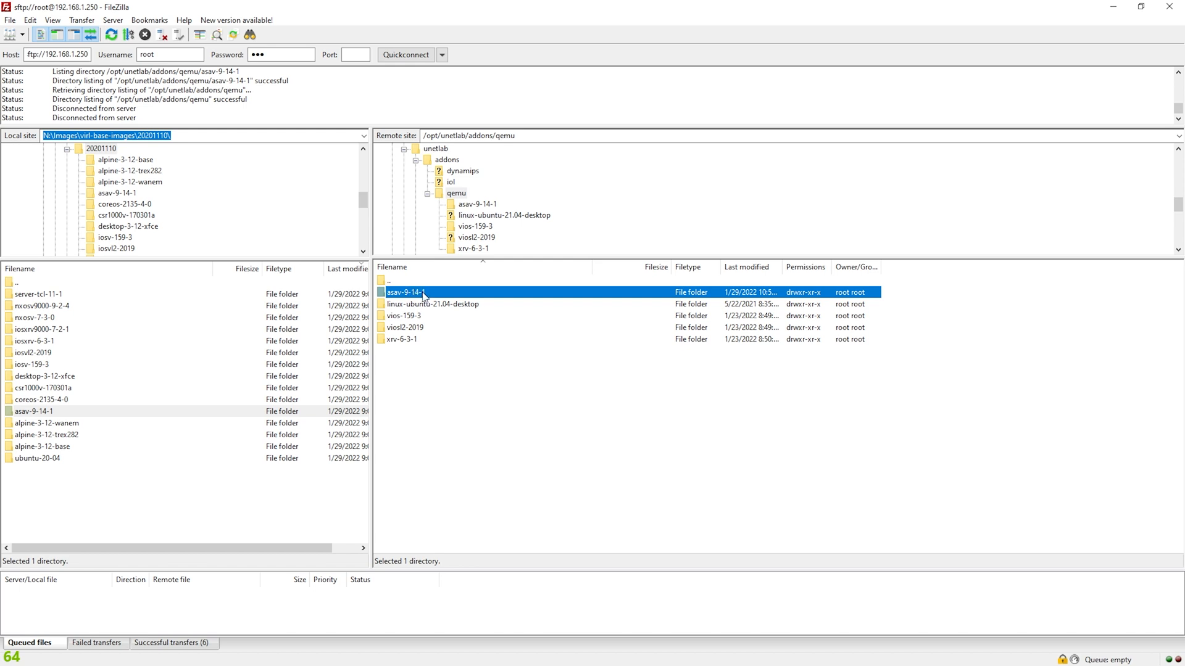
Step: In the server's asav-9-14-1 folder, delete the YAML file and rename the image to virtioa.qcow2
{"action": "double_click", "coordinate": [403, 292]}
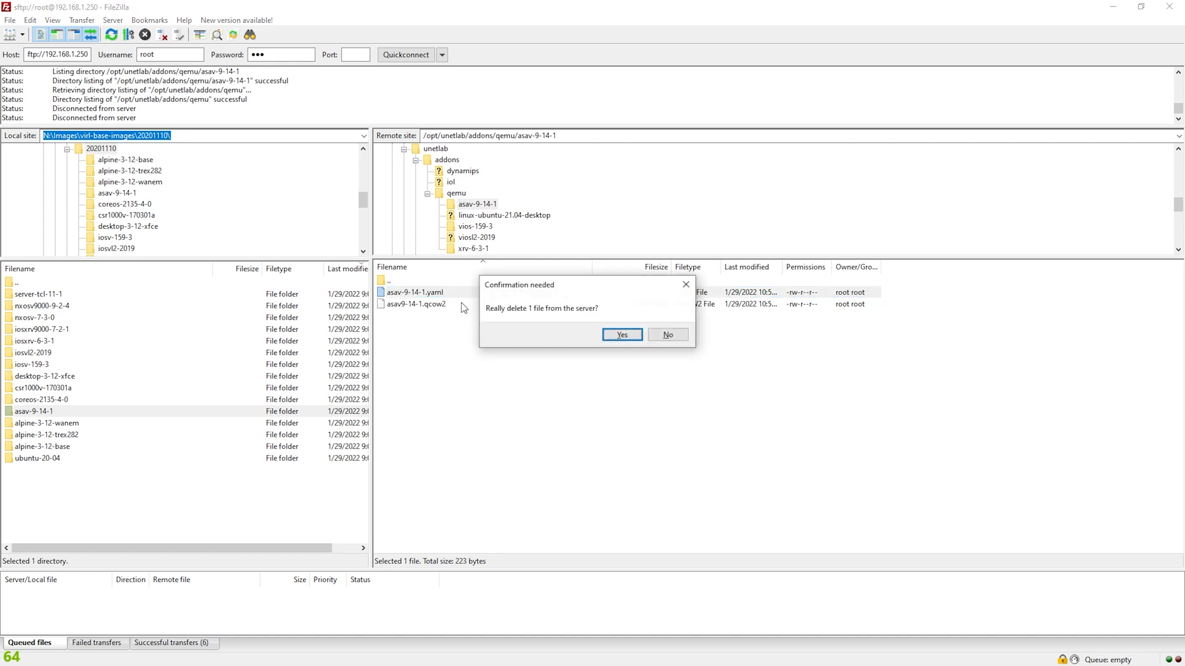
{"action": "left_click", "coordinate": [621, 335]}
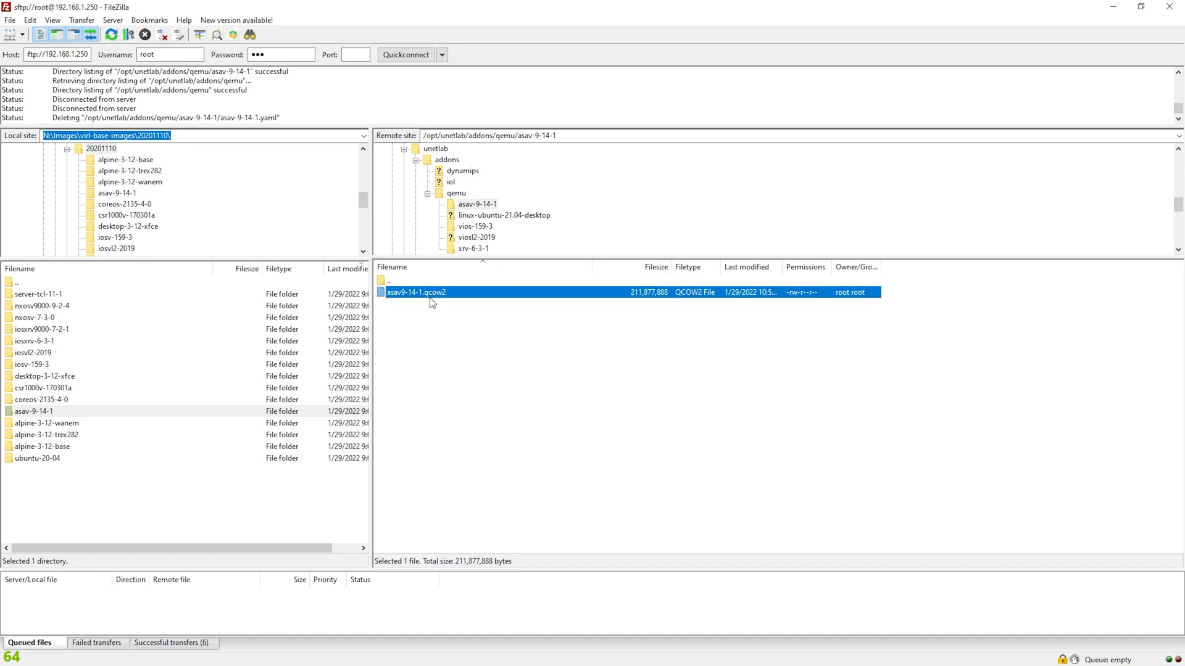
{"action": "mouse_move", "coordinate": [427, 293]}
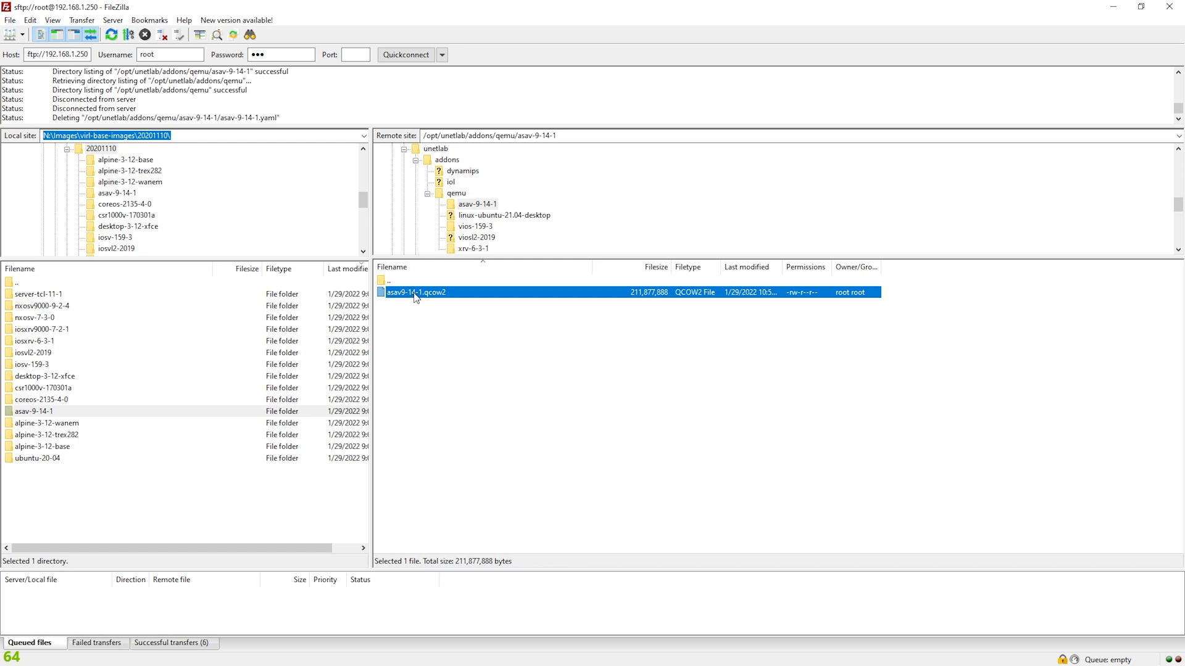
{"action": "right_click", "coordinate": [414, 292]}
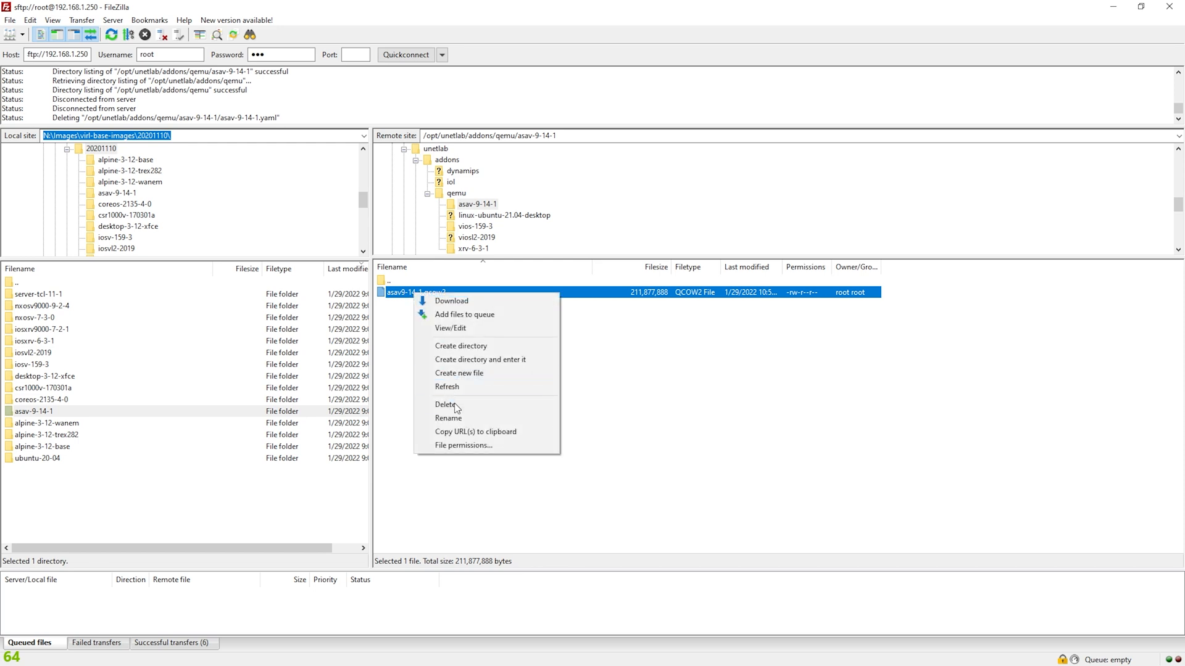
{"action": "left_click", "coordinate": [447, 418]}
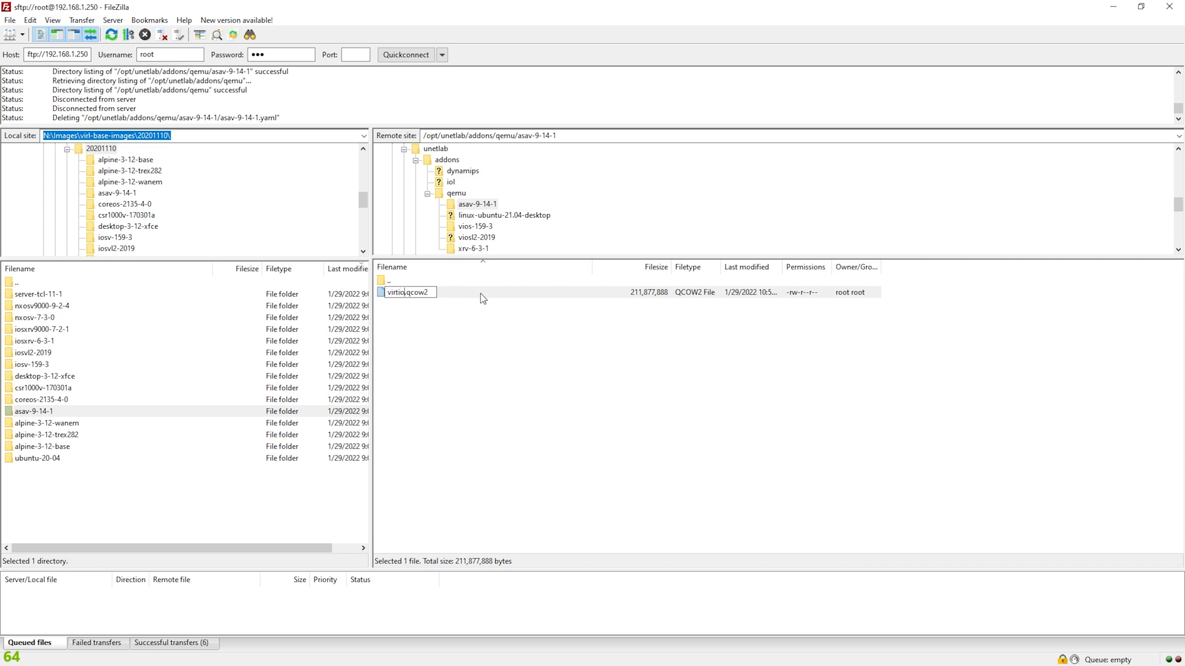
{"action": "key", "text": "Return"}
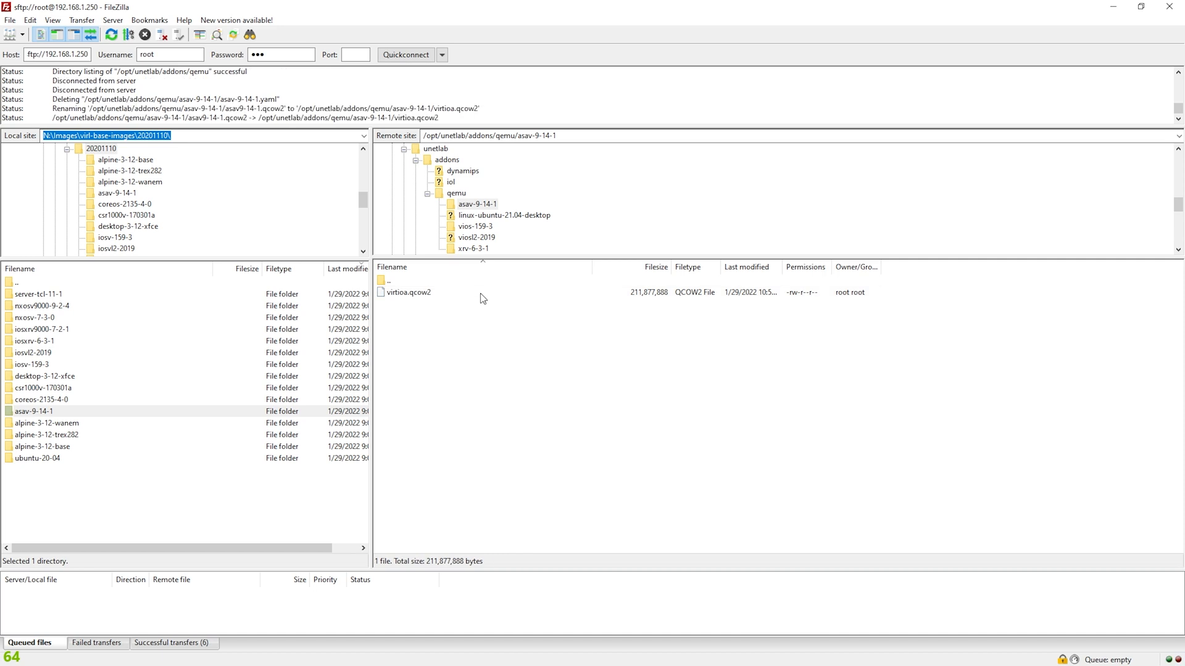
{"action": "mouse_move", "coordinate": [474, 293]}
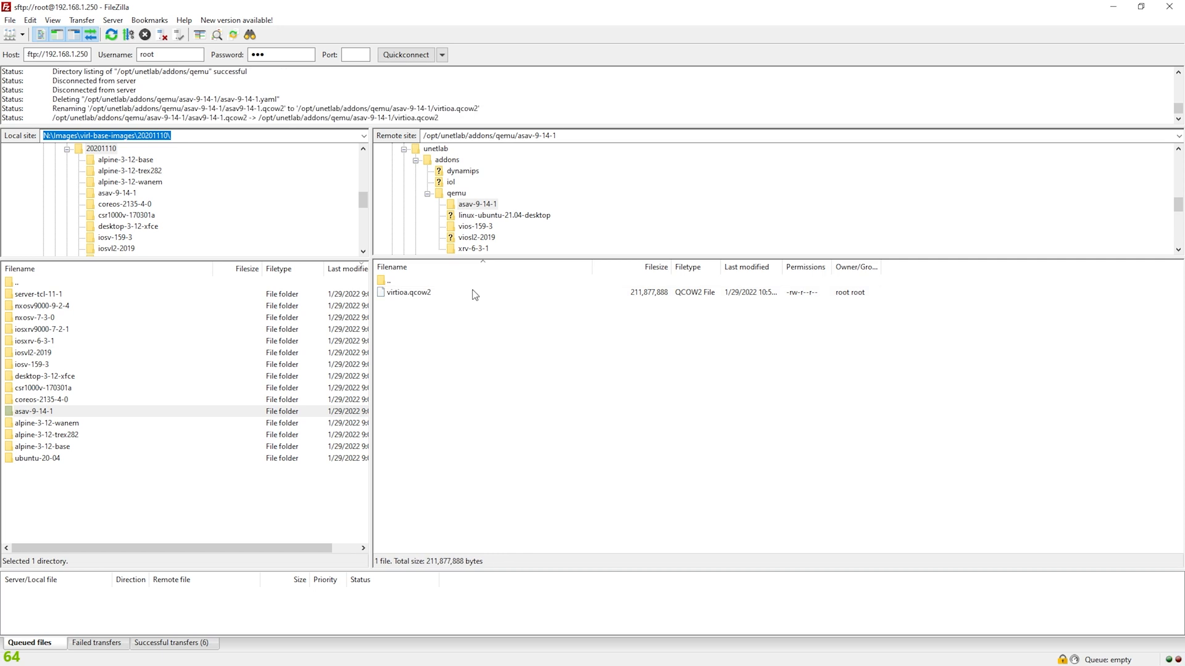
{"action": "mouse_move", "coordinate": [587, 344]}
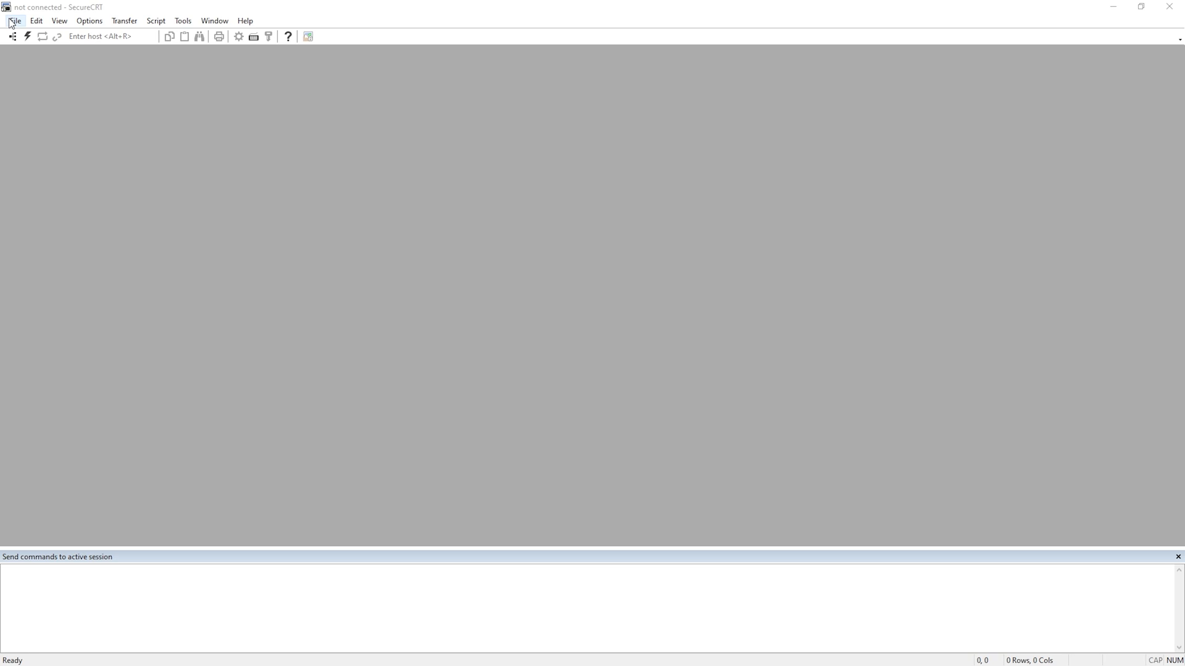
Step: Quick Connect over SSH to 192.168.1.250 and log in as root
{"action": "left_click", "coordinate": [14, 21]}
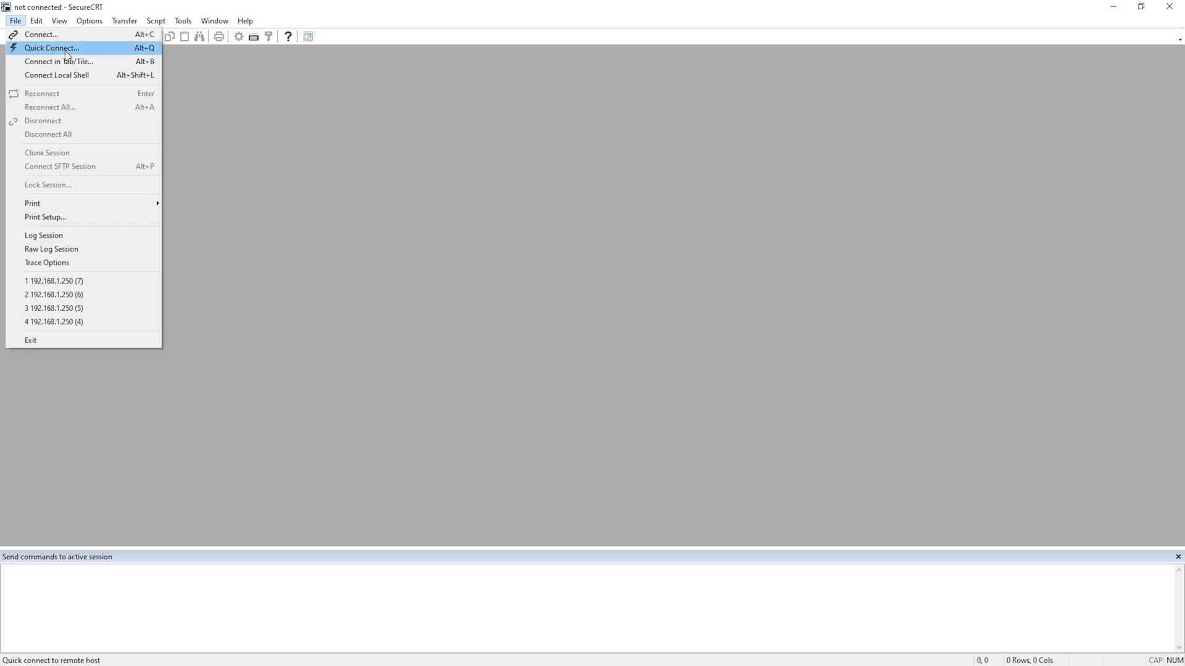
{"action": "left_click", "coordinate": [50, 48]}
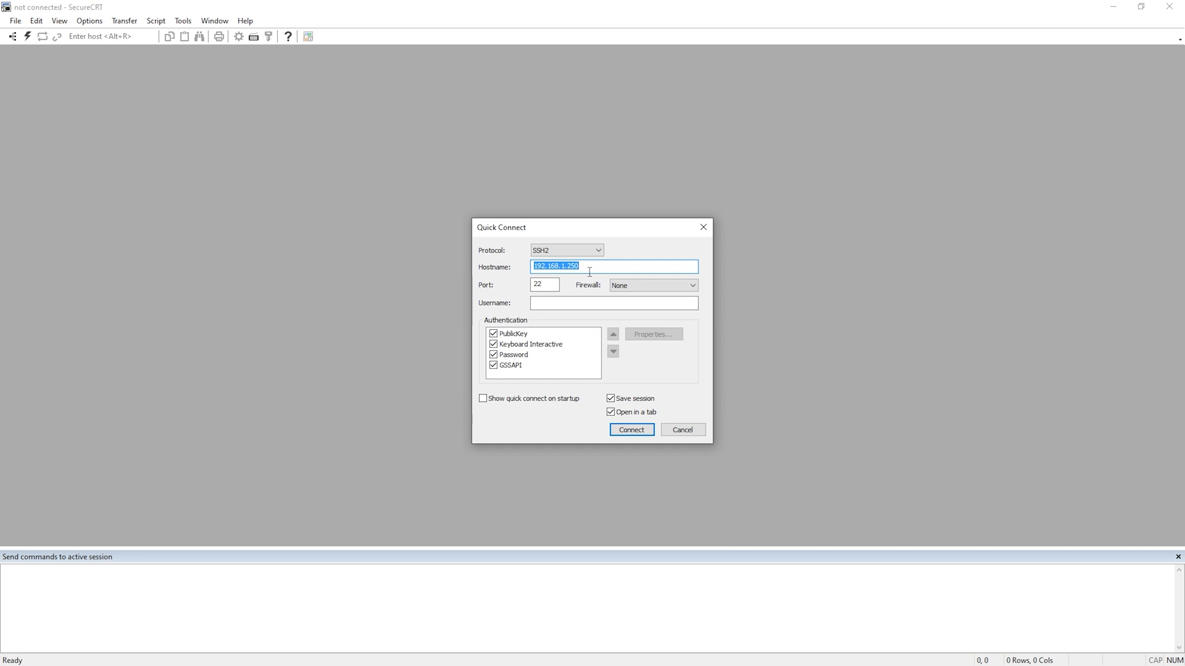
{"action": "left_click", "coordinate": [614, 266]}
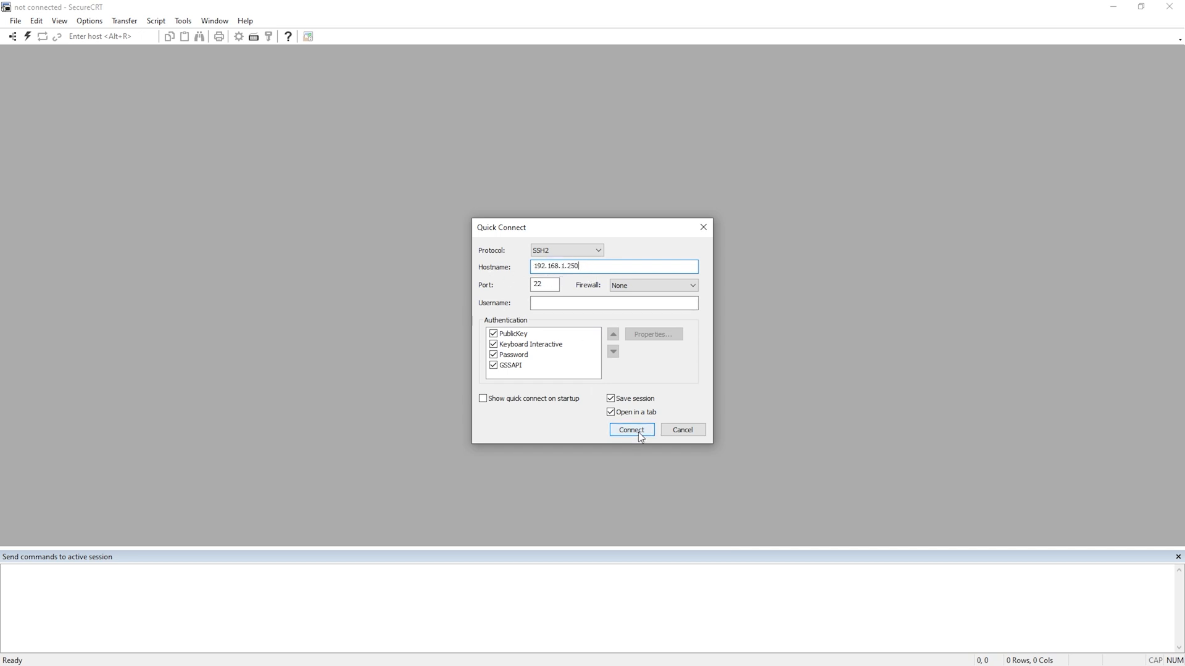
{"action": "left_click", "coordinate": [631, 429]}
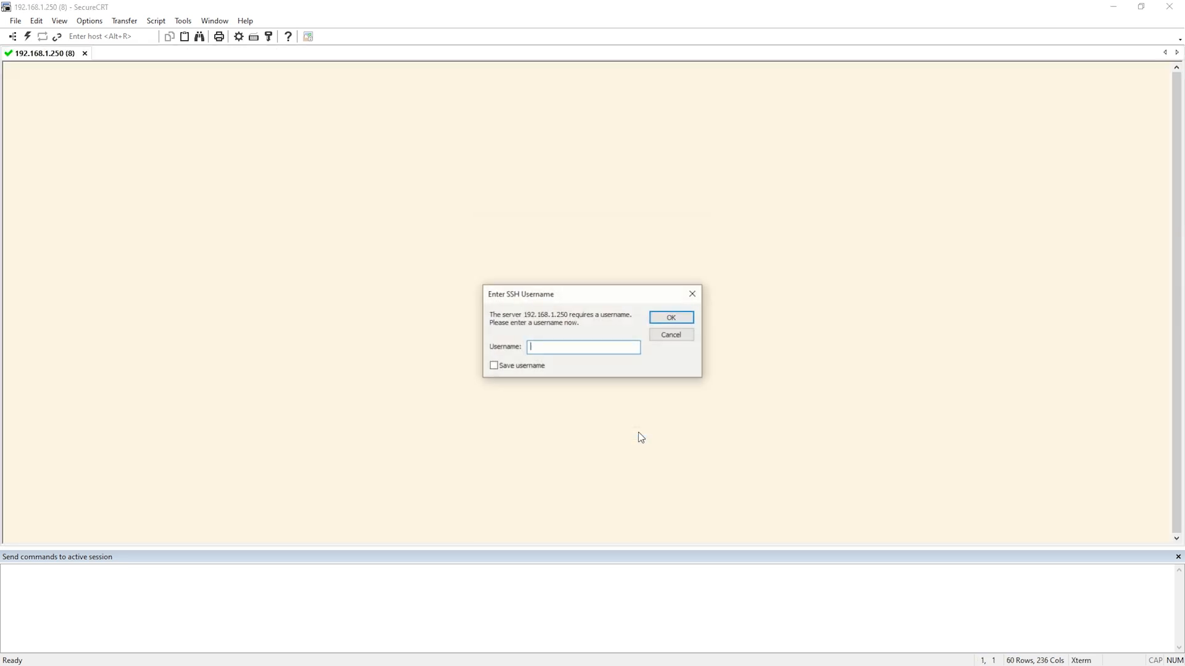
{"action": "type", "text": "ro"}
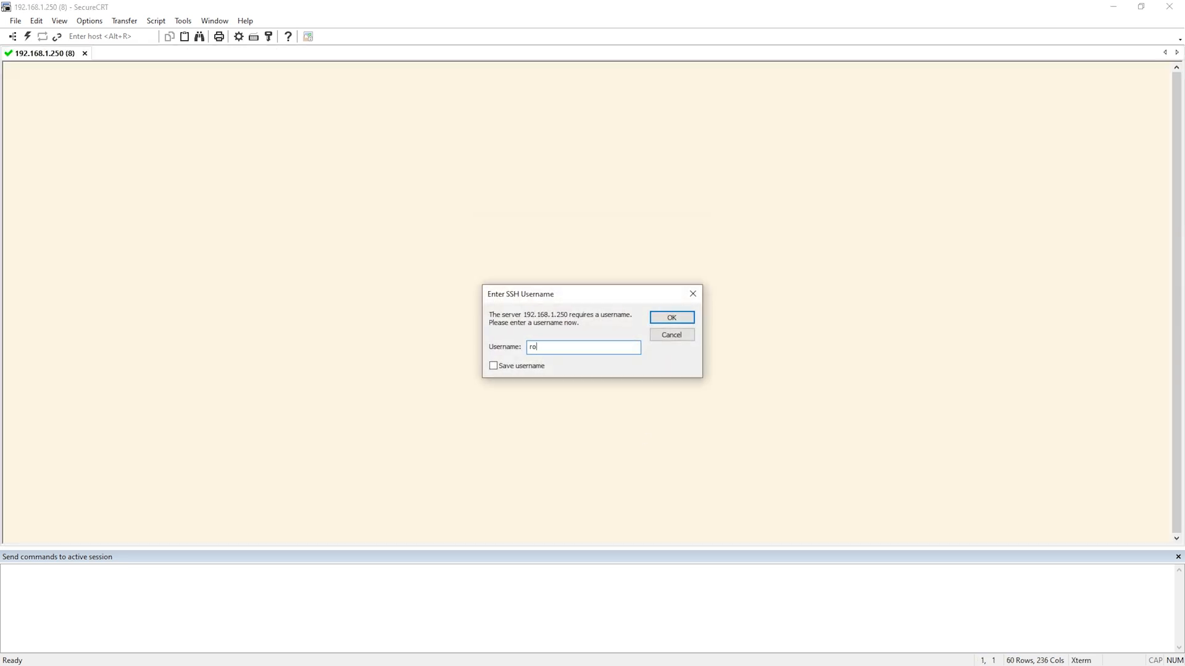
{"action": "left_click", "coordinate": [670, 317]}
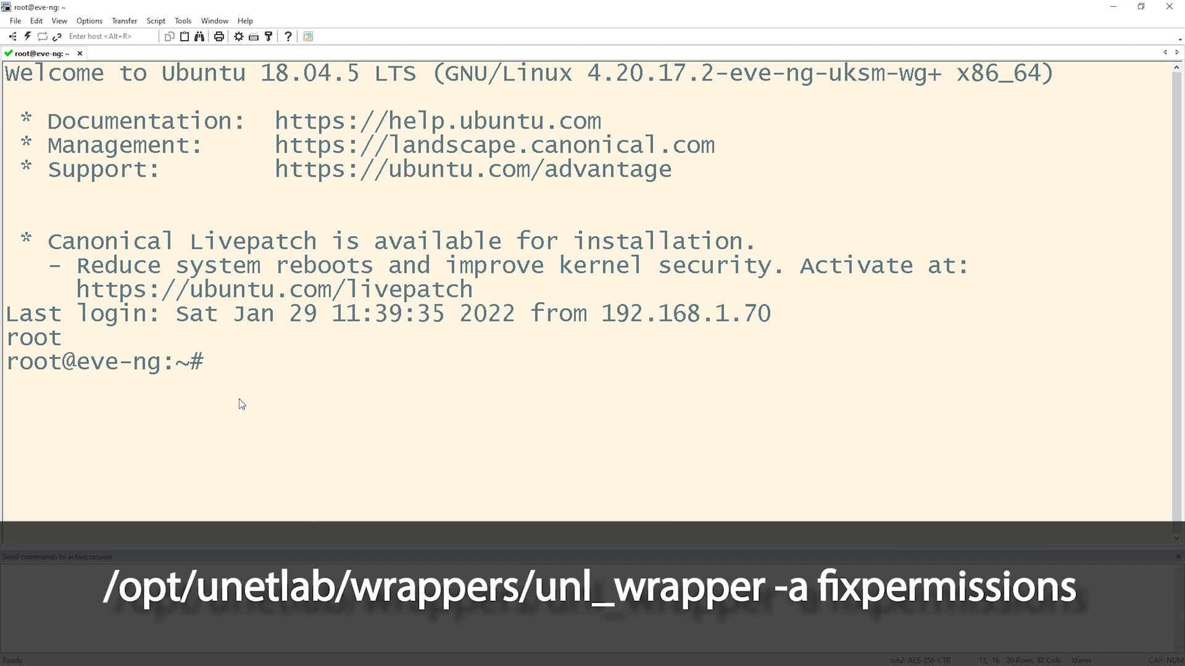
Step: Run /opt/unetlab/wrappers/unl_wrapper -a fixpermissions, which reports Online Check state Valid
{"action": "type", "text": "/opt/unetlab/wrappers/unl_wrapper -a fixpermissions"}
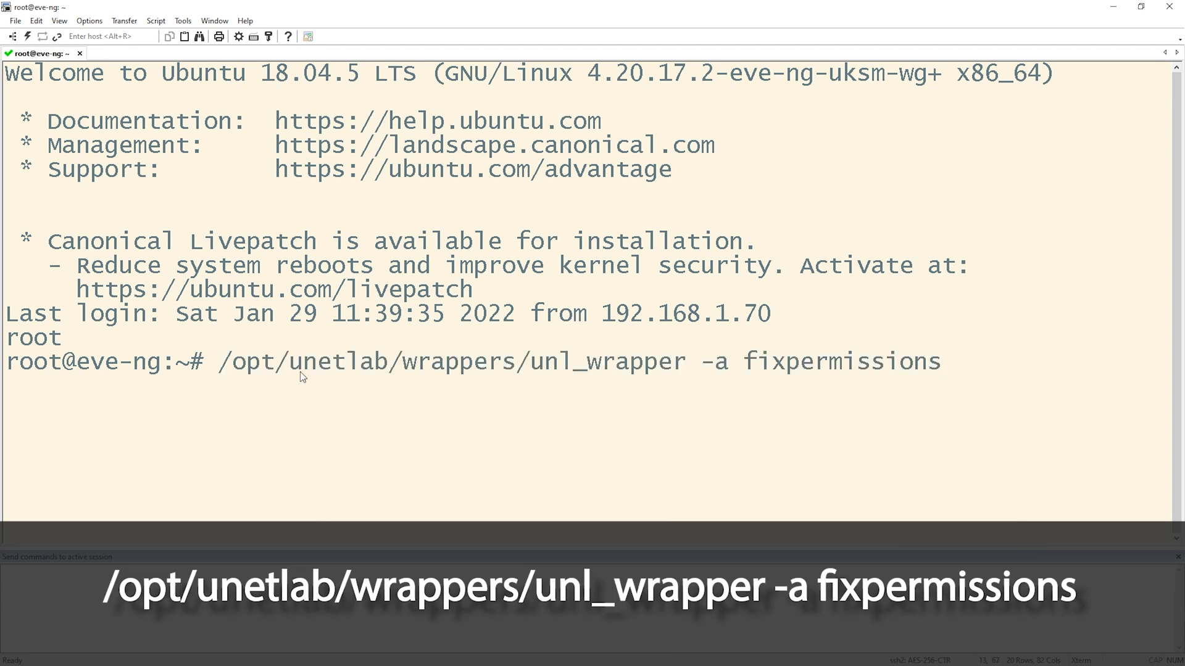
{"action": "mouse_move", "coordinate": [572, 380]}
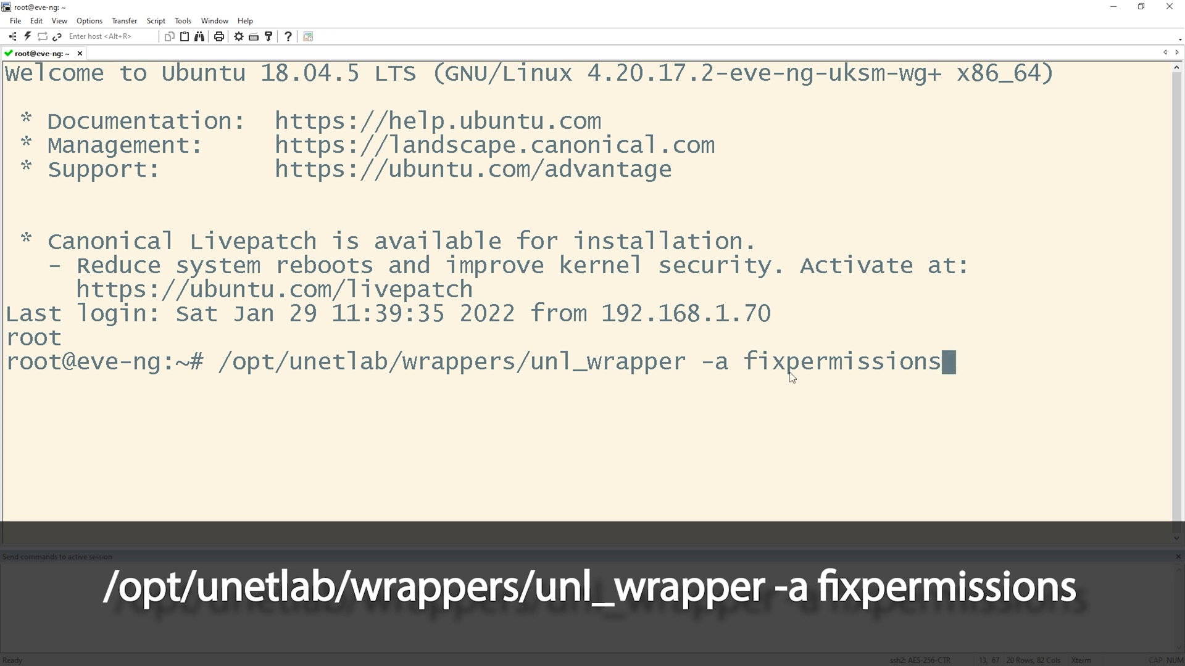
{"action": "key", "text": "Return"}
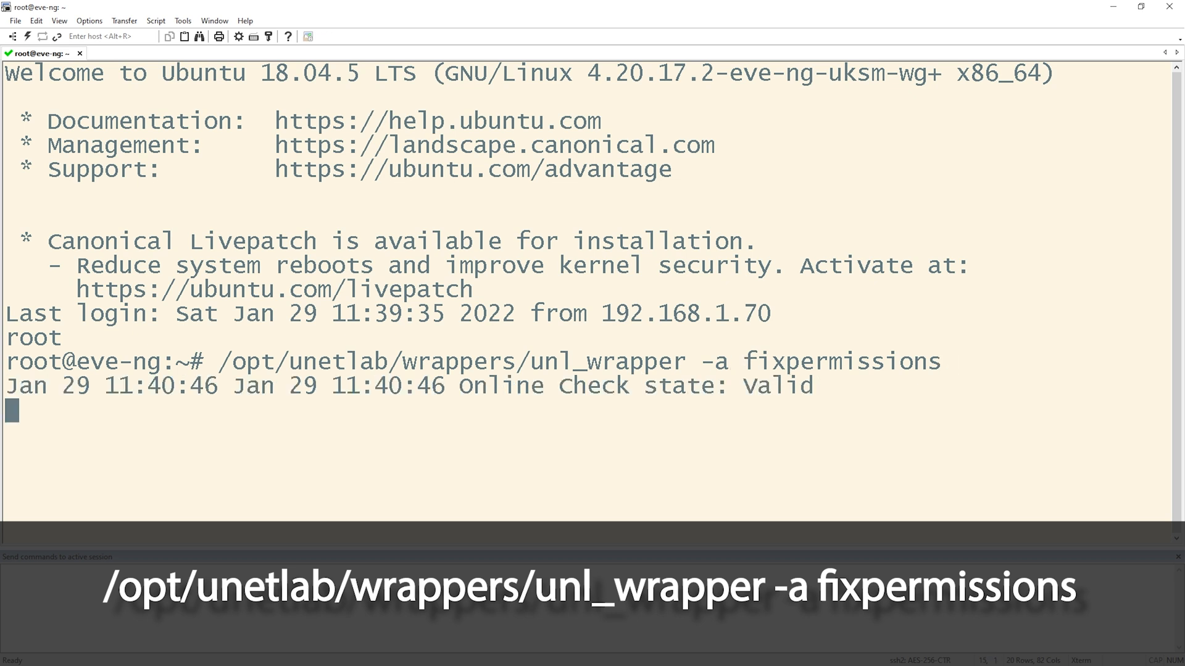
{"action": "mouse_move", "coordinate": [456, 399]}
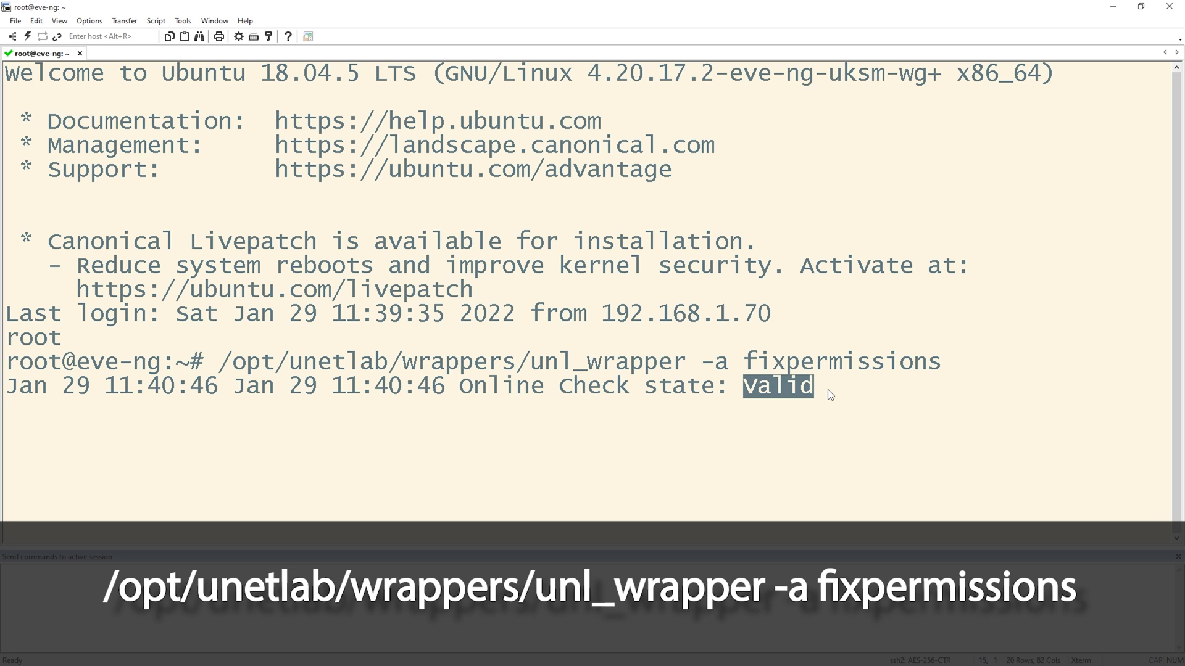
{"action": "key", "text": "Return"}
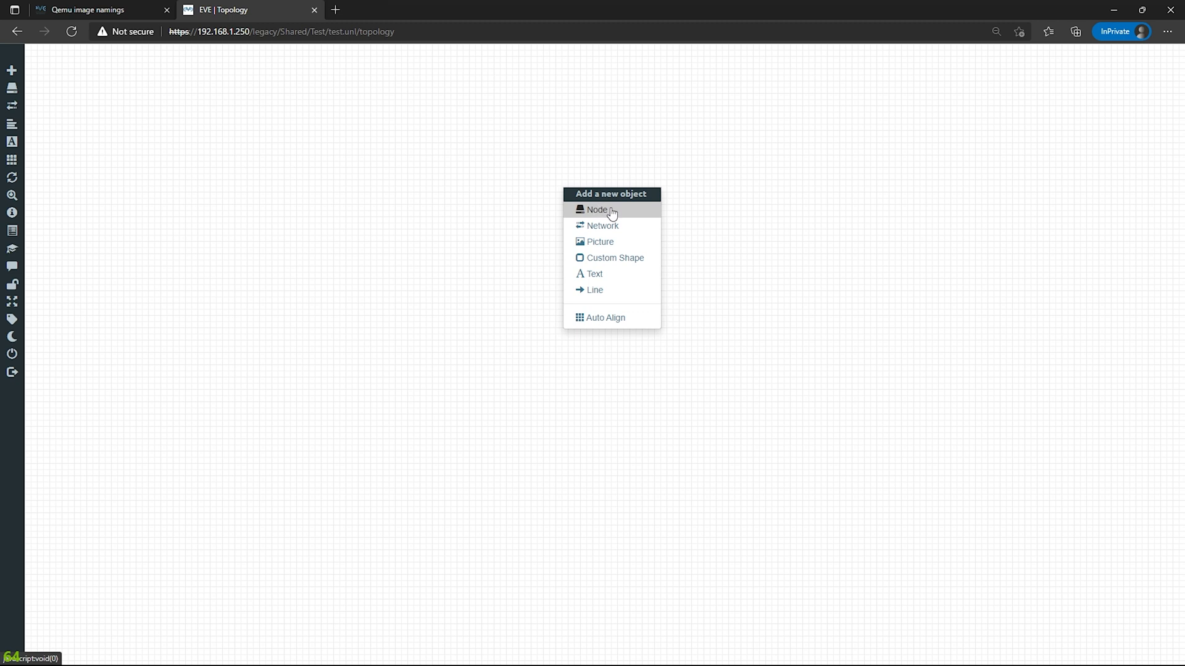
Step: Create a new node from the Cisco ASAv template using the asav-9-14-1 image and save it
{"action": "left_click", "coordinate": [598, 210]}
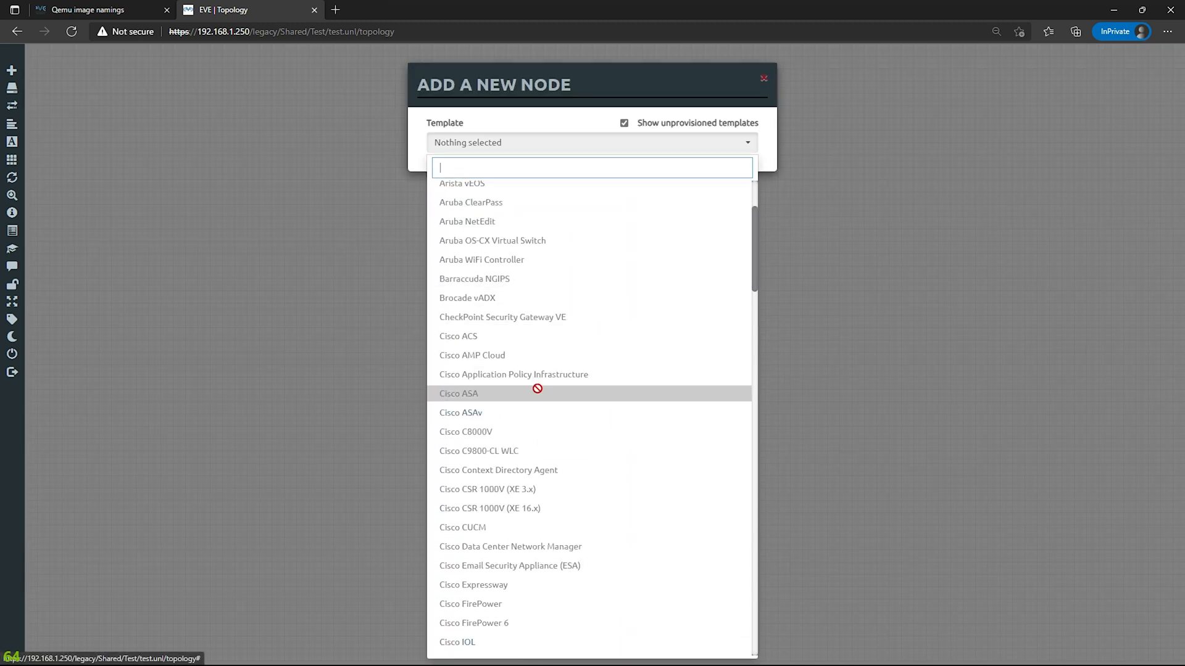
{"action": "mouse_move", "coordinate": [487, 414]}
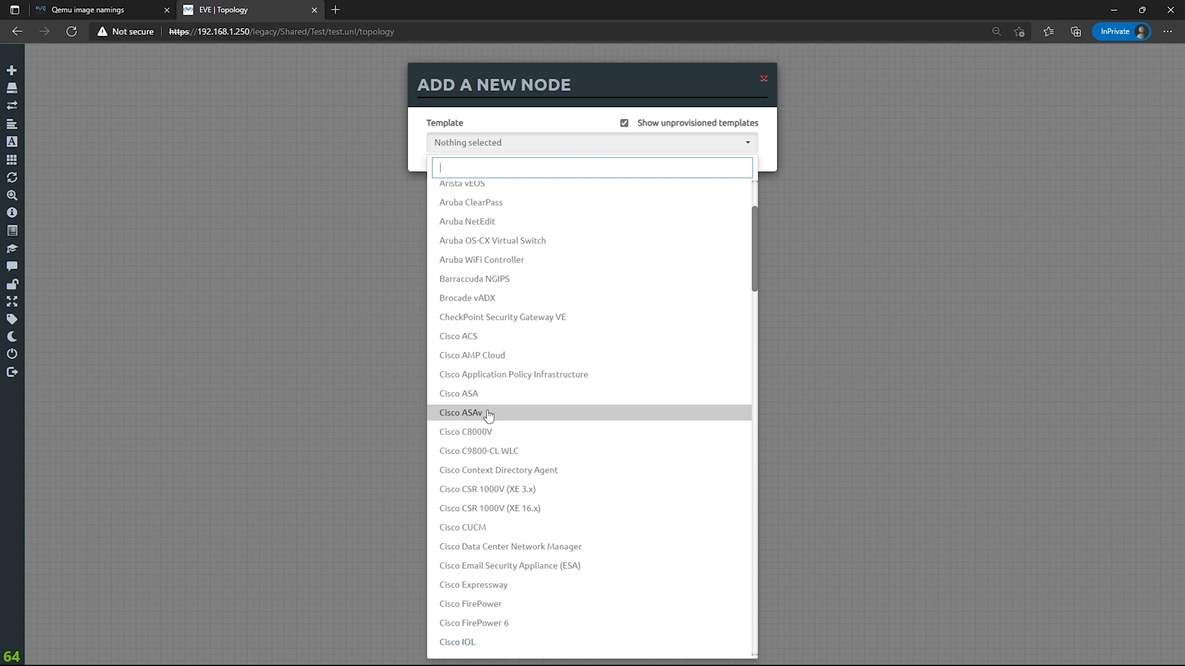
{"action": "mouse_move", "coordinate": [466, 432]}
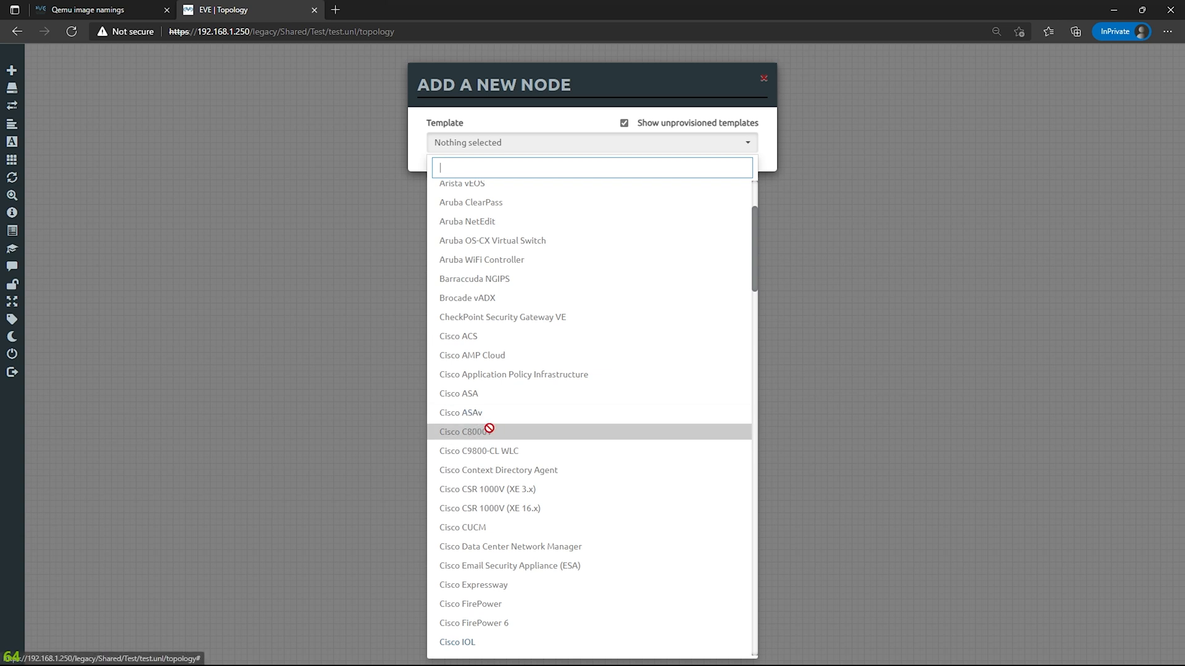
{"action": "mouse_move", "coordinate": [482, 412]}
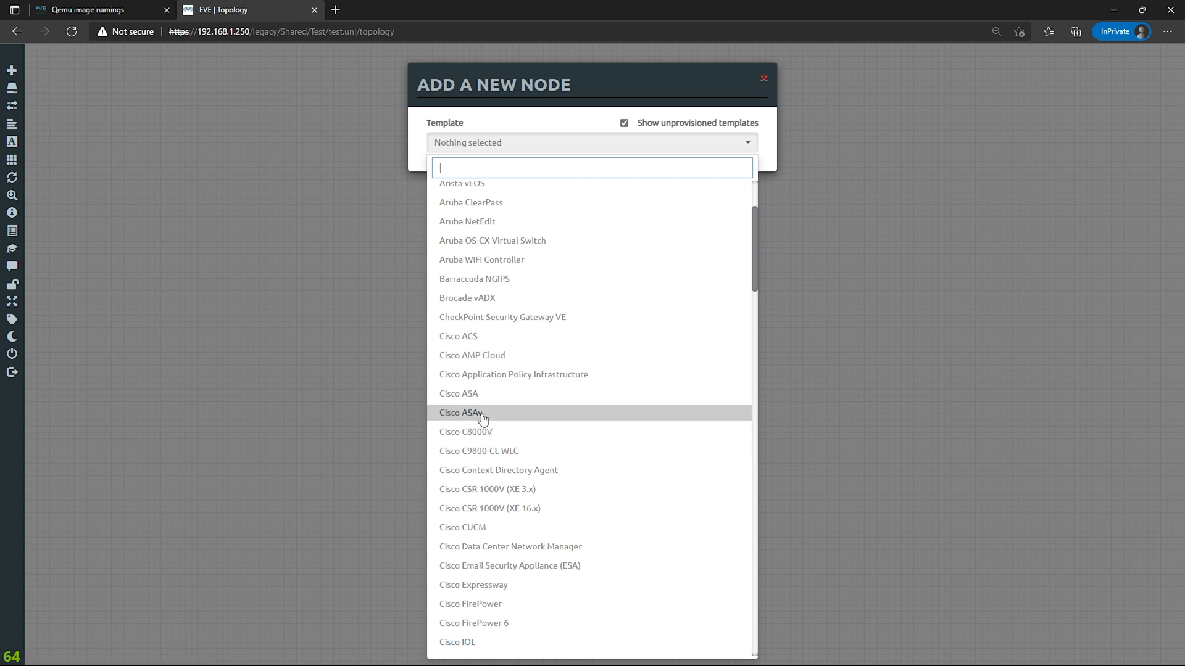
{"action": "left_click", "coordinate": [460, 412]}
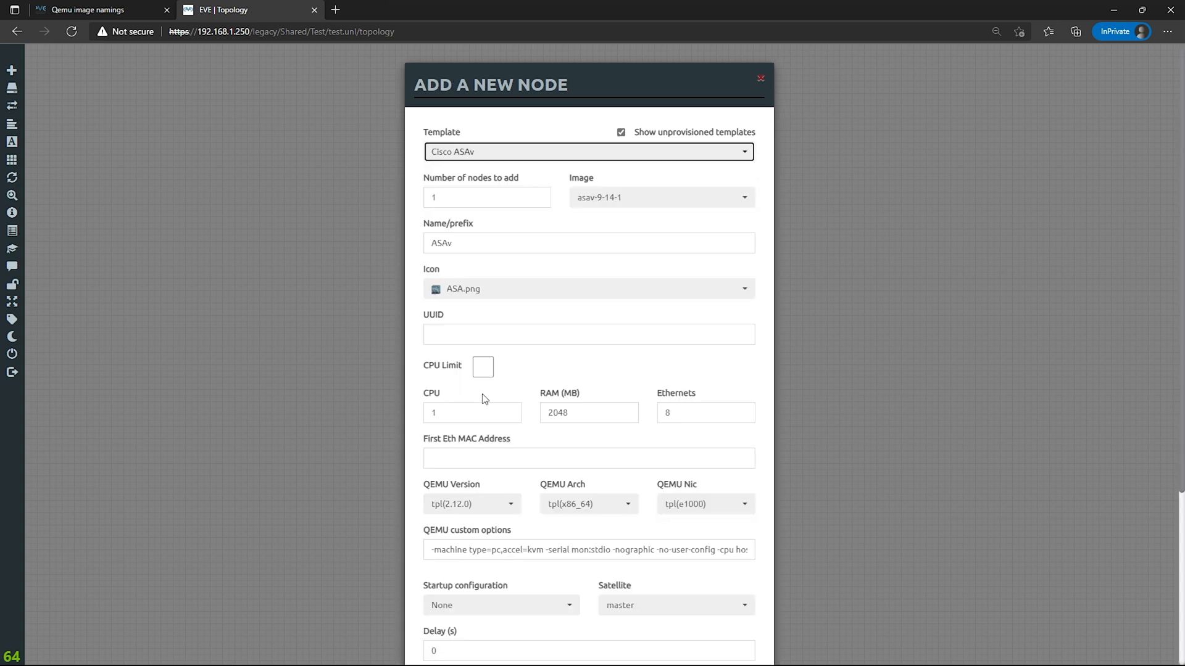
{"action": "scroll", "scroll_direction": "down", "scroll_amount": 3}
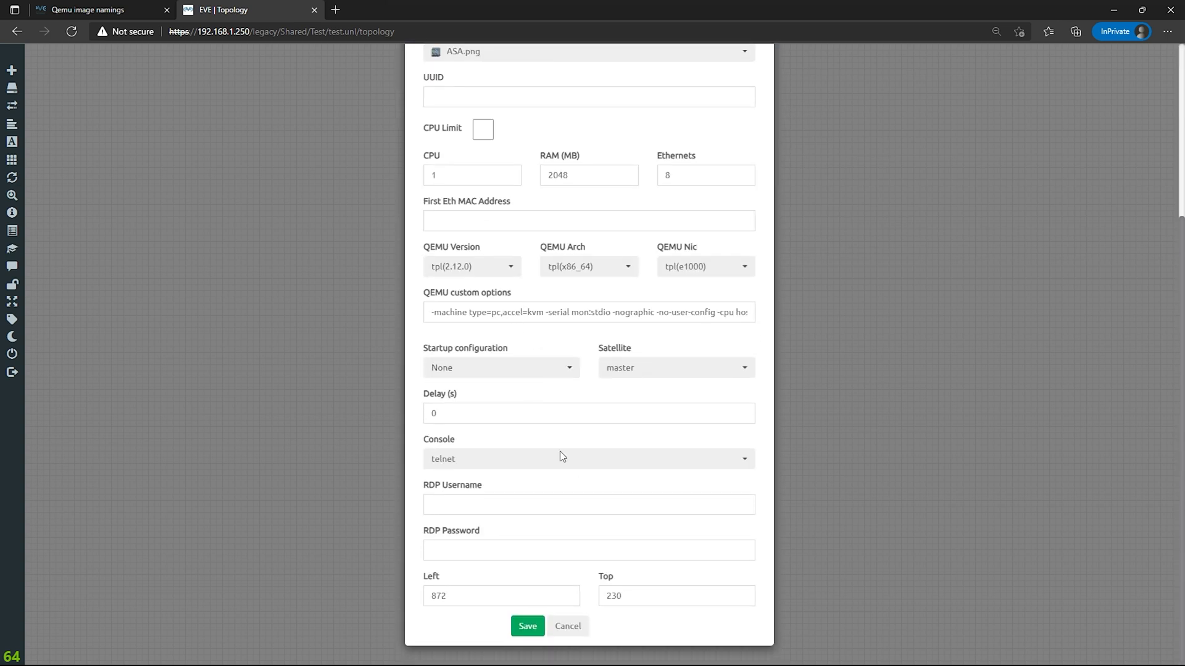
{"action": "left_click", "coordinate": [527, 625]}
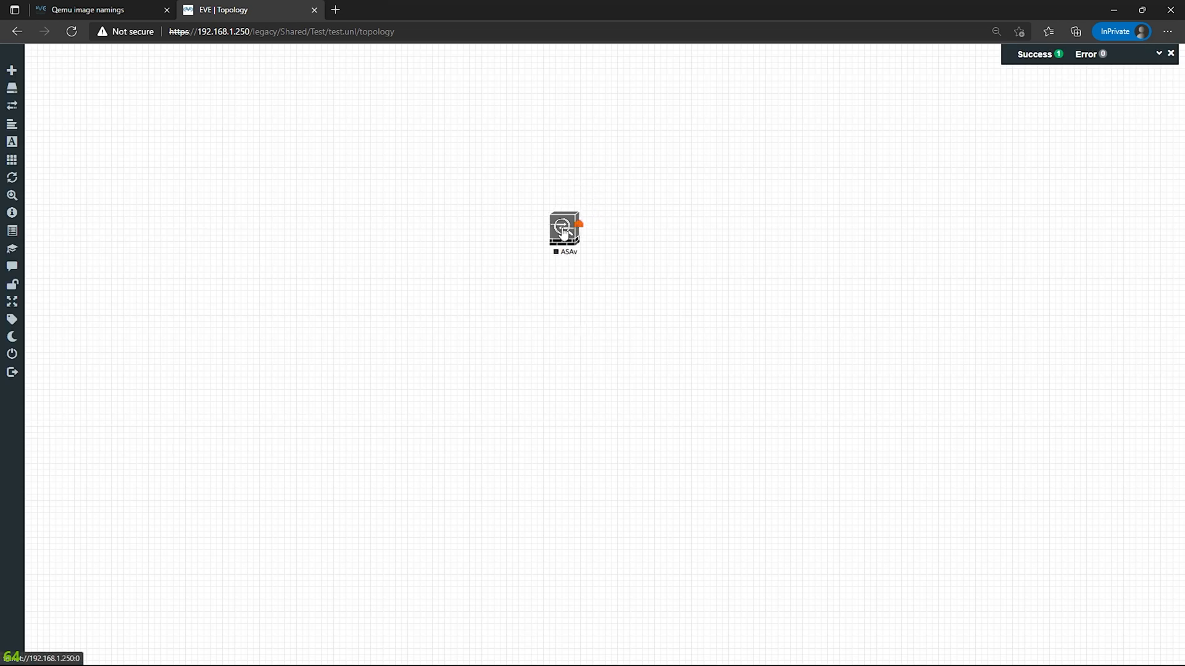
Step: Start the ASAv node and let its console launch in SecureCRT from the browser prompt
{"action": "right_click", "coordinate": [564, 230]}
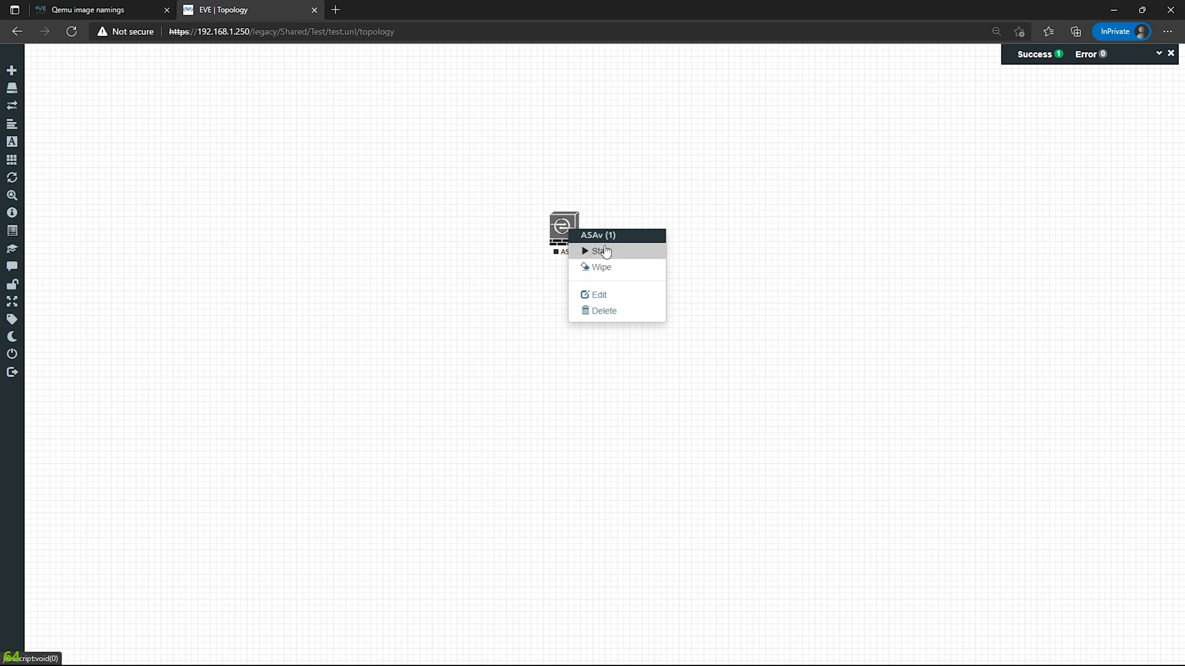
{"action": "left_click", "coordinate": [597, 251]}
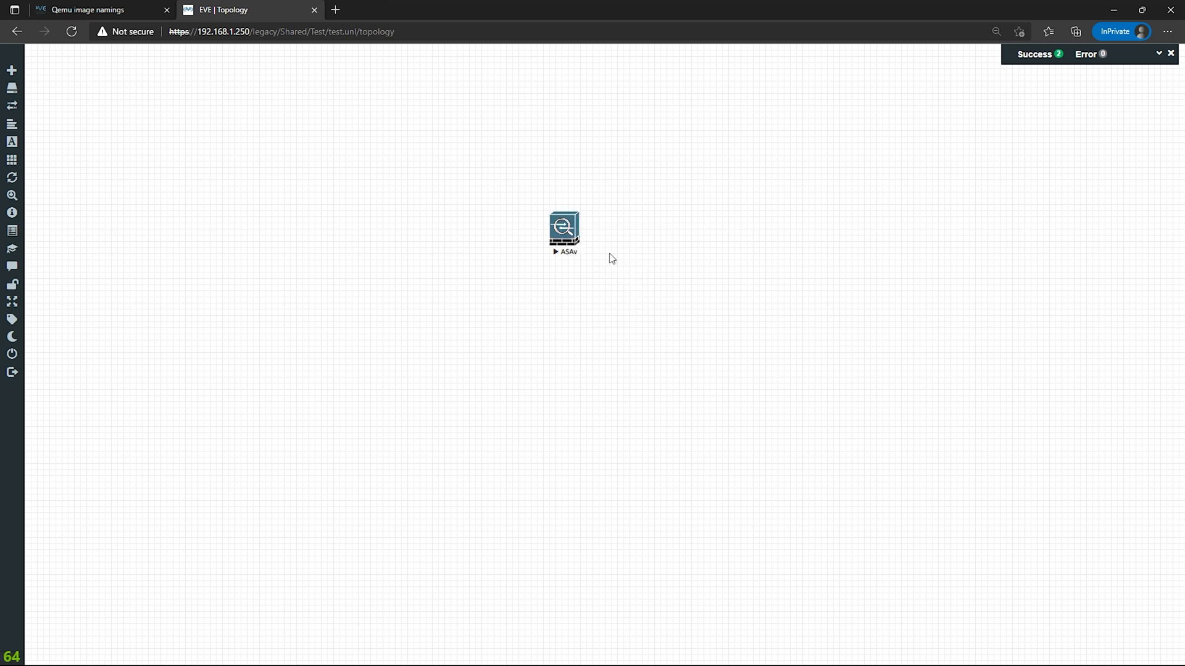
{"action": "mouse_move", "coordinate": [600, 247]}
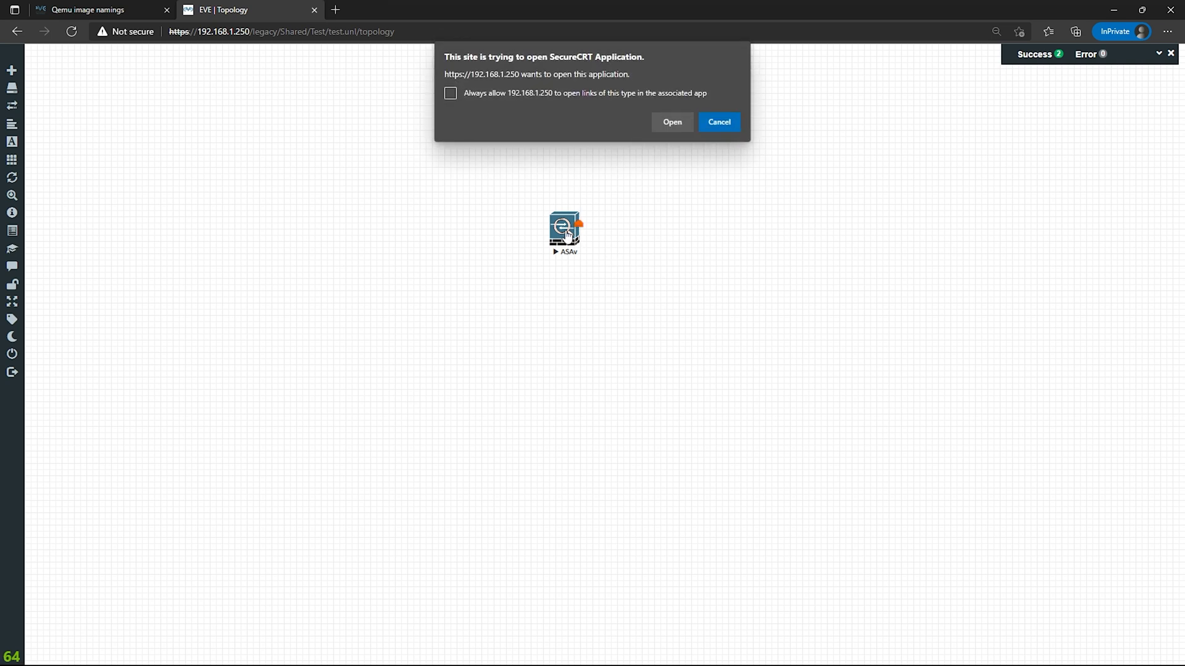
{"action": "left_click", "coordinate": [670, 122]}
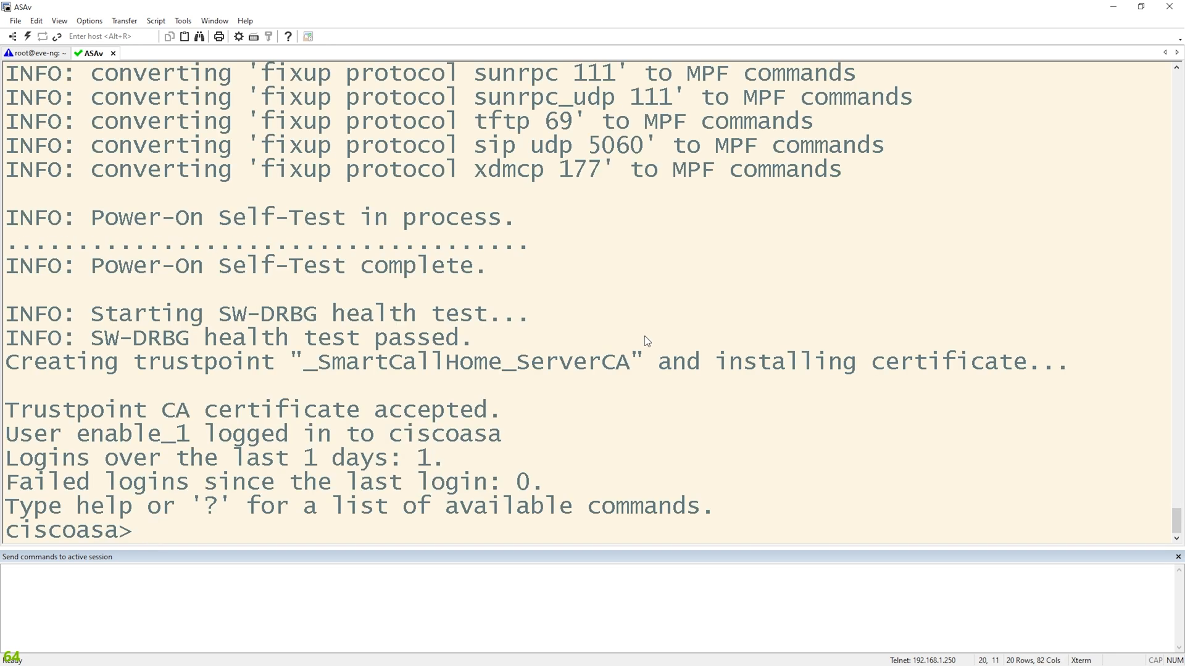
Step: Enter enable mode, set and confirm the enable password, and page through the running configuration
{"action": "type", "text": "en"}
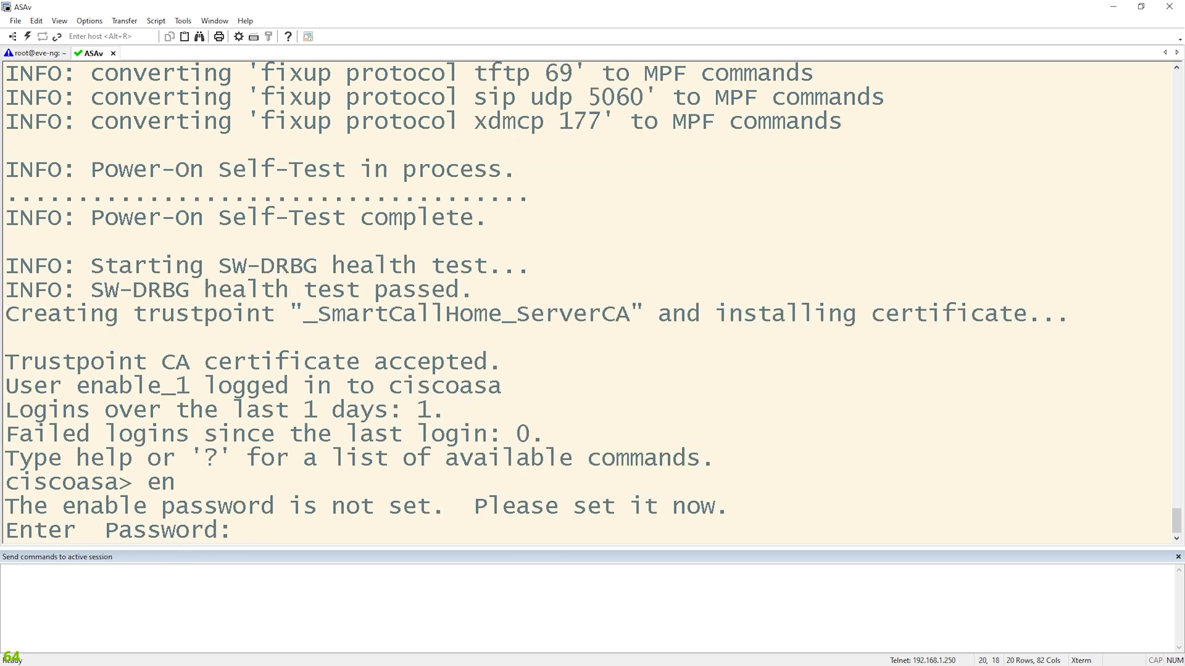
{"action": "type", "text": "*****"}
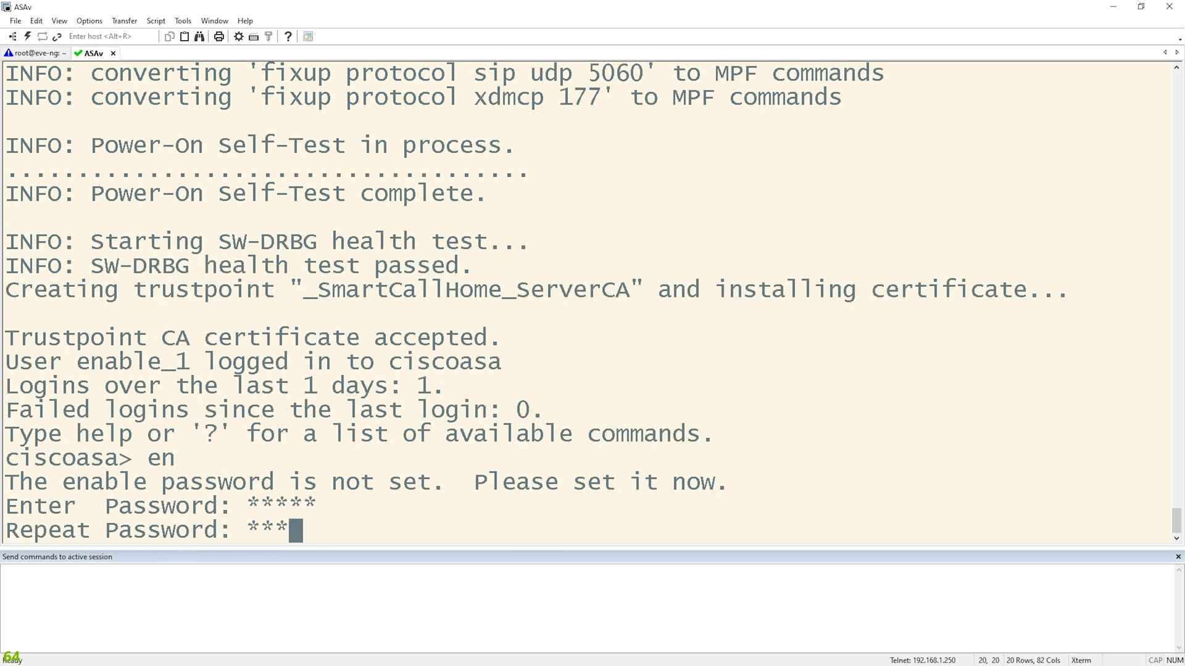
{"action": "key", "text": "Return"}
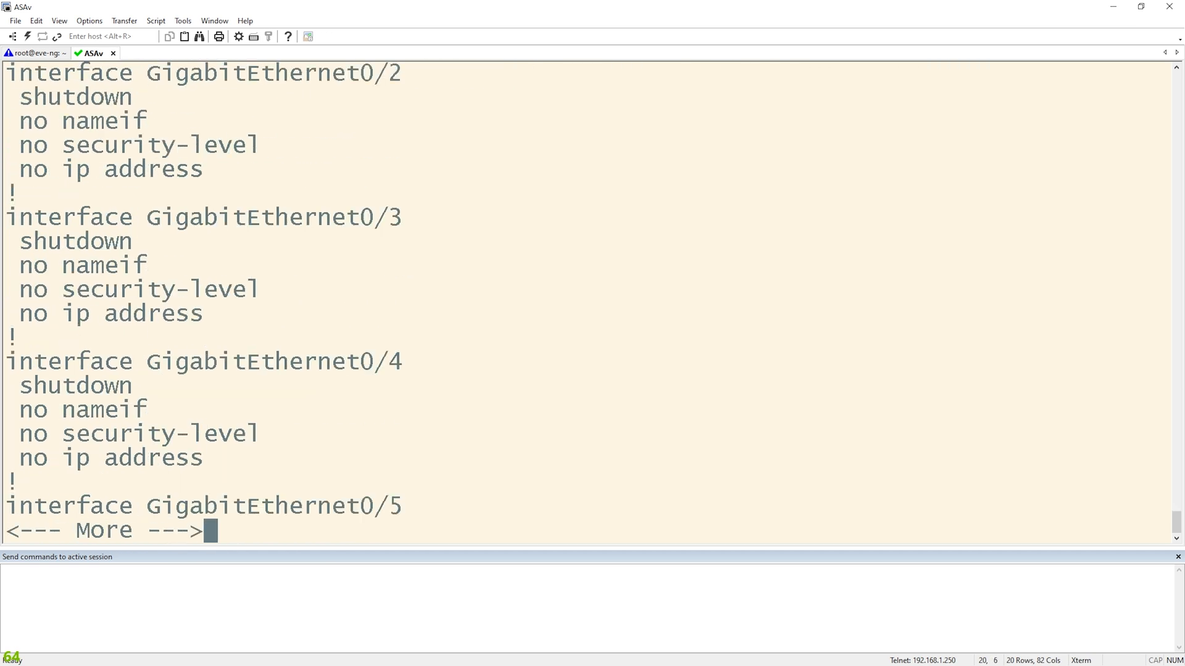
{"action": "key", "text": "space"}
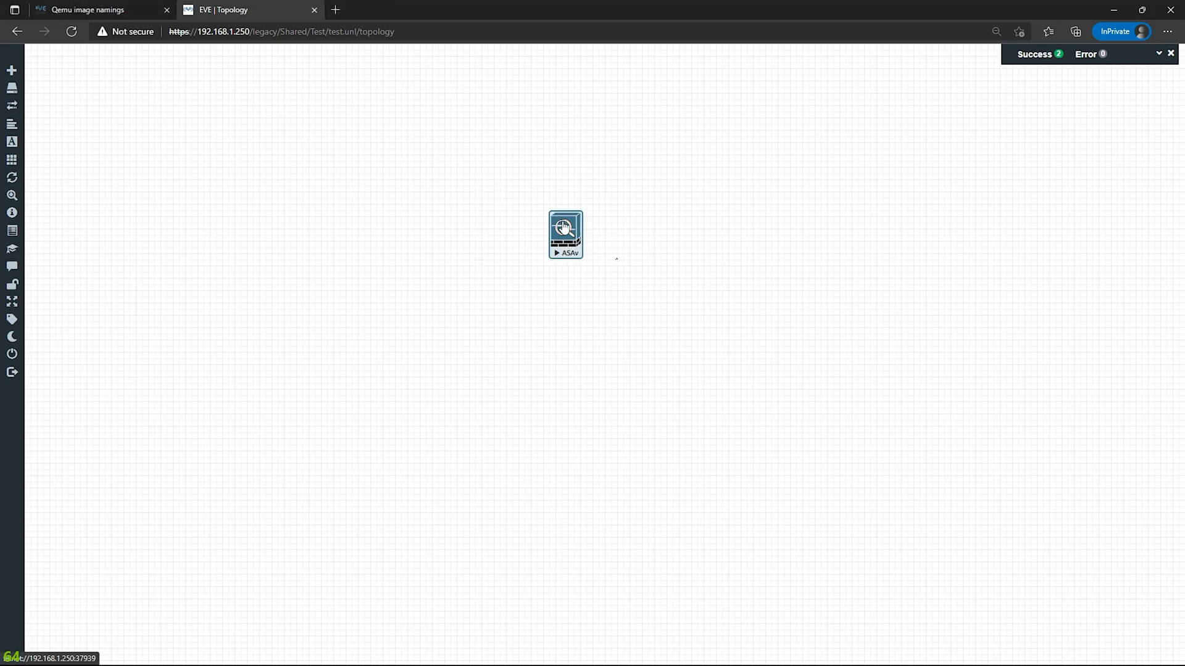
{"action": "mouse_move", "coordinate": [598, 267]}
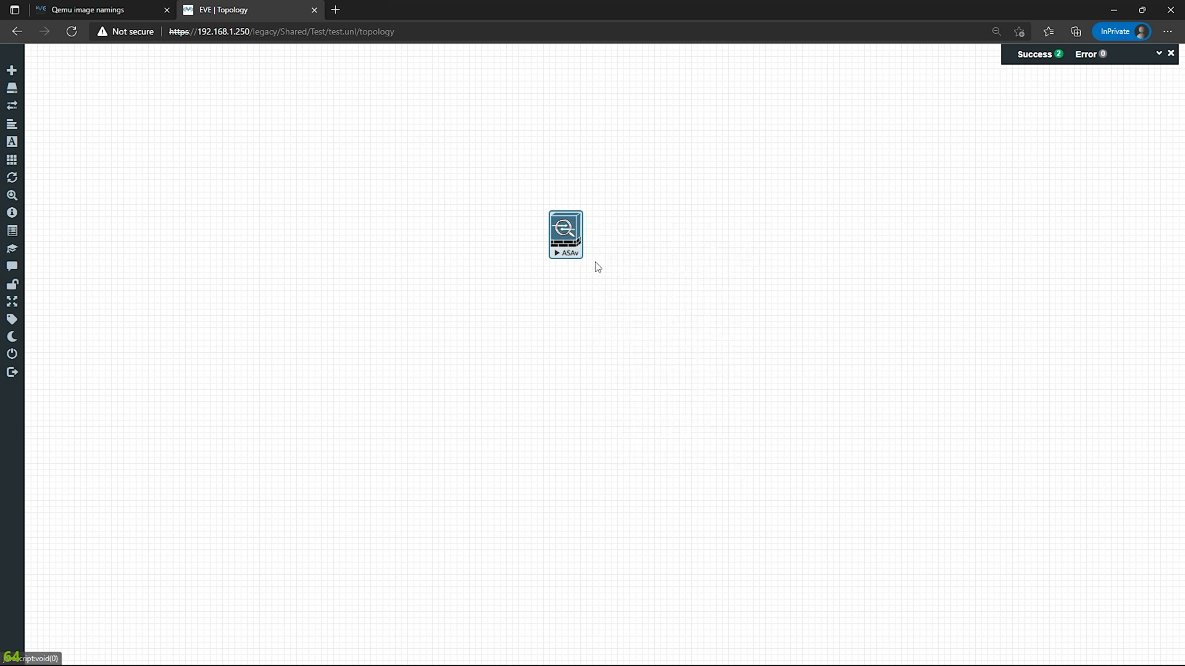